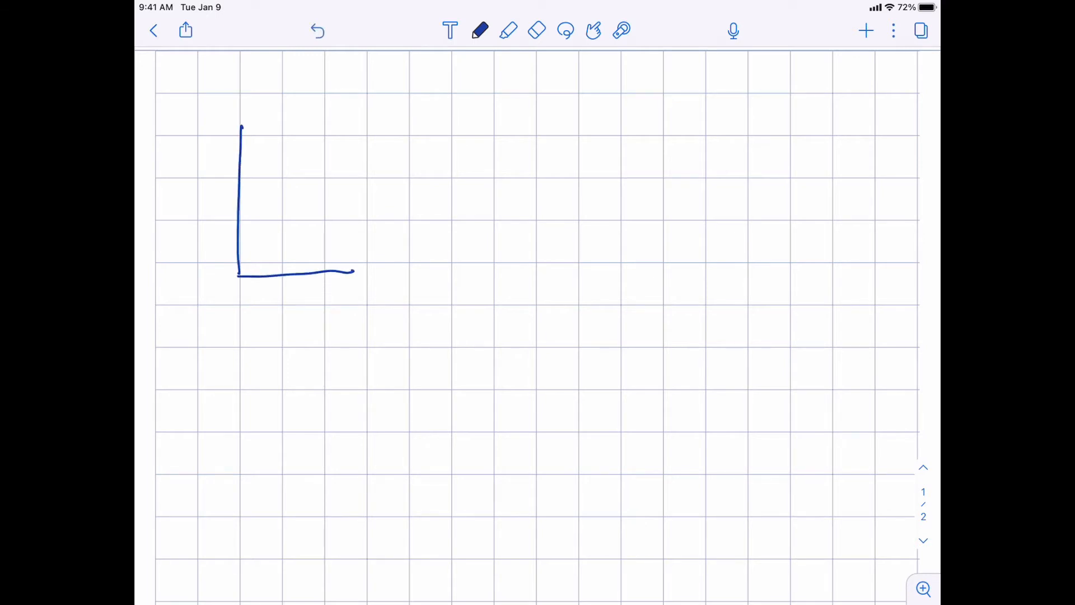
Draw the first page box with list rows and a labelled 'class' arrow
drag(242, 124, 370, 275)
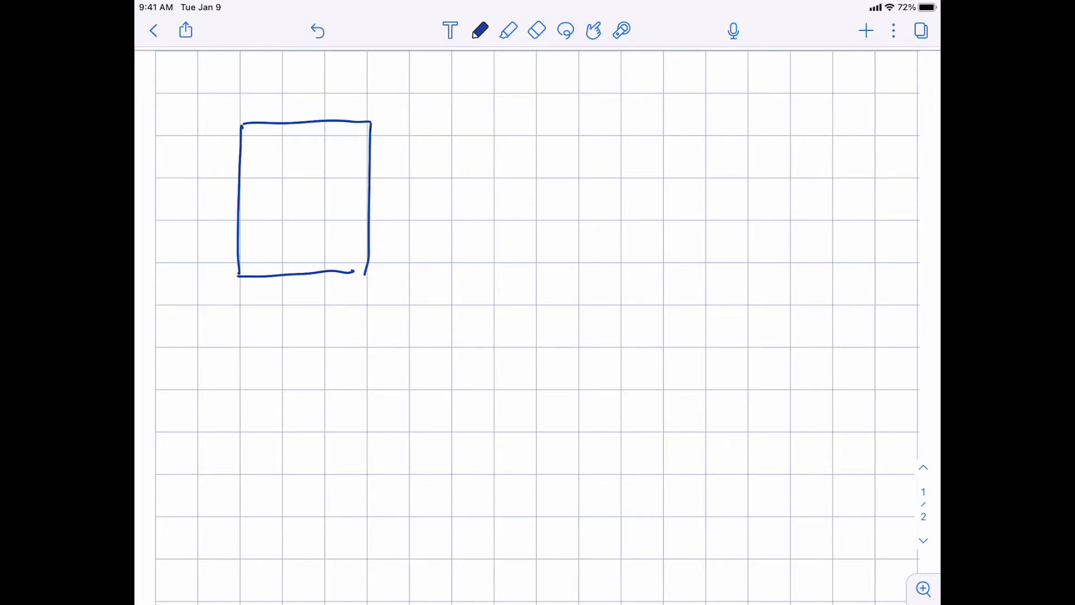
drag(255, 147, 256, 185)
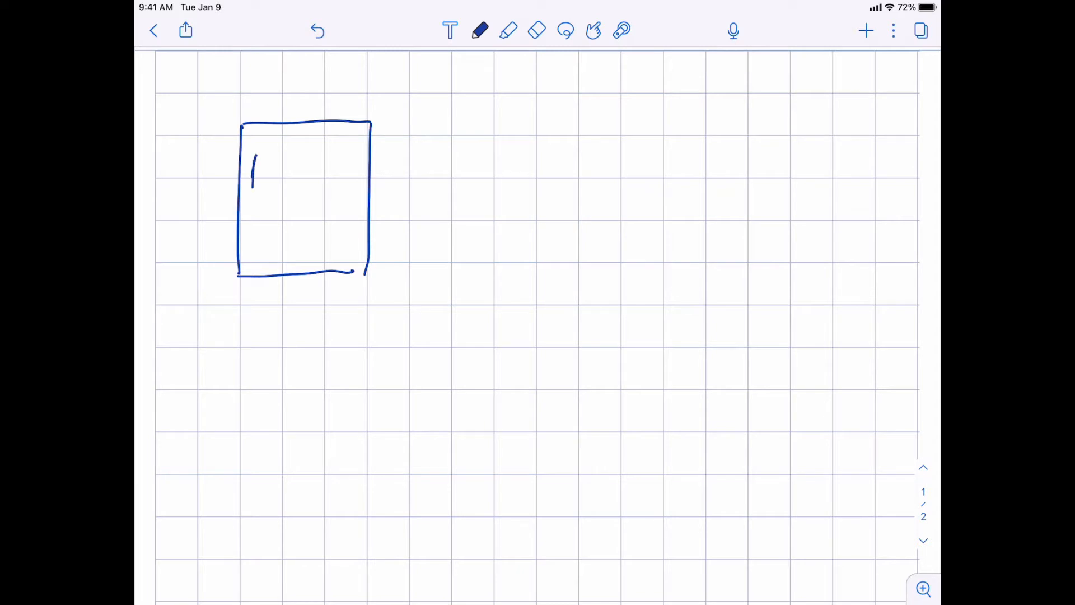
drag(253, 154, 347, 216)
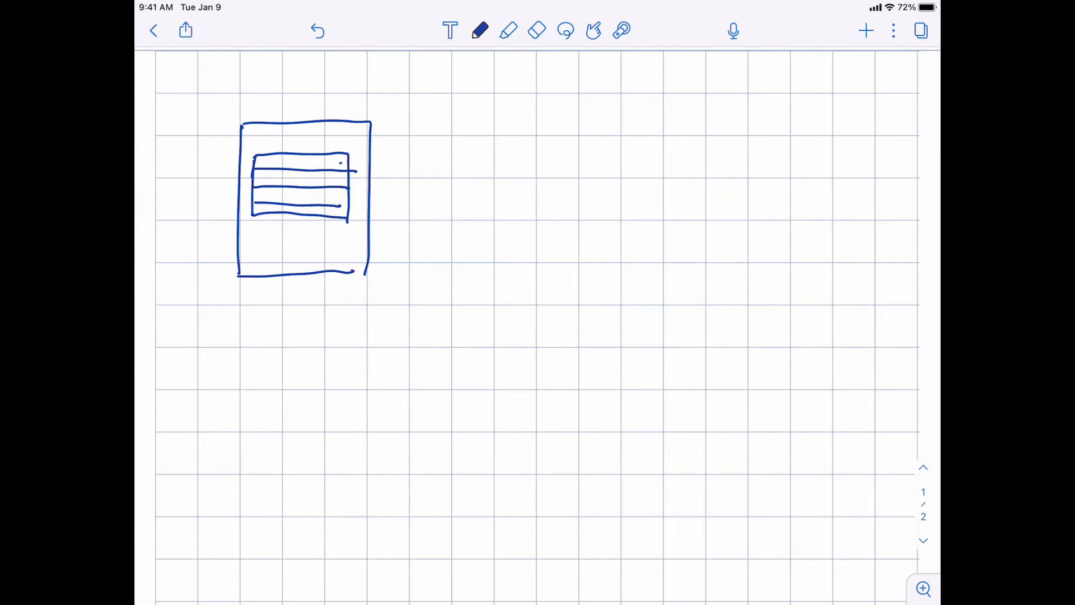
drag(342, 161, 455, 137)
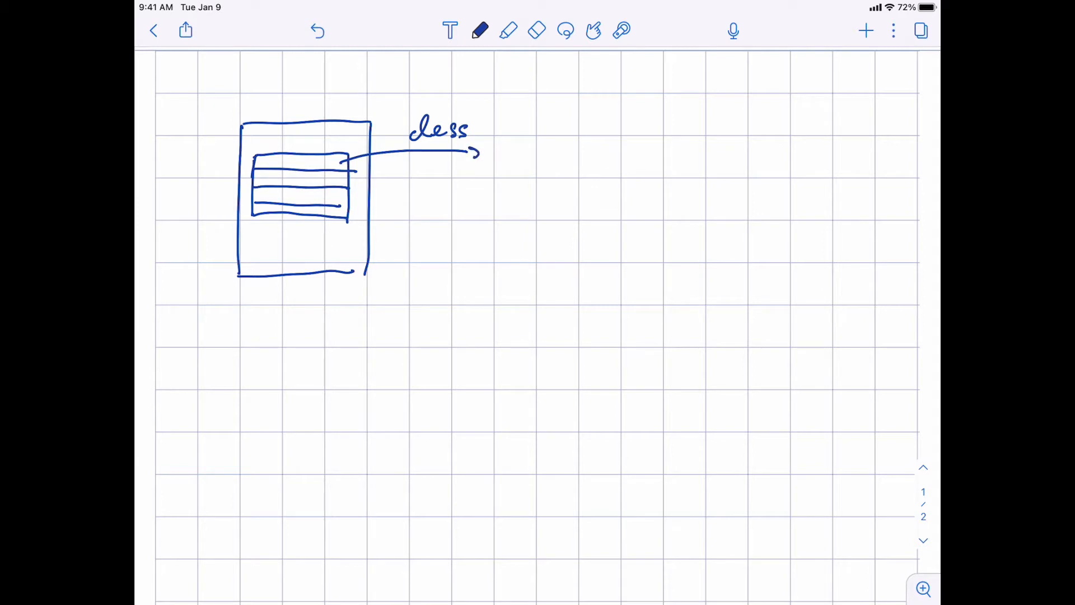
Draw the Assign page with a list, an Assign arrow, and a third page sketch
drag(497, 113, 624, 260)
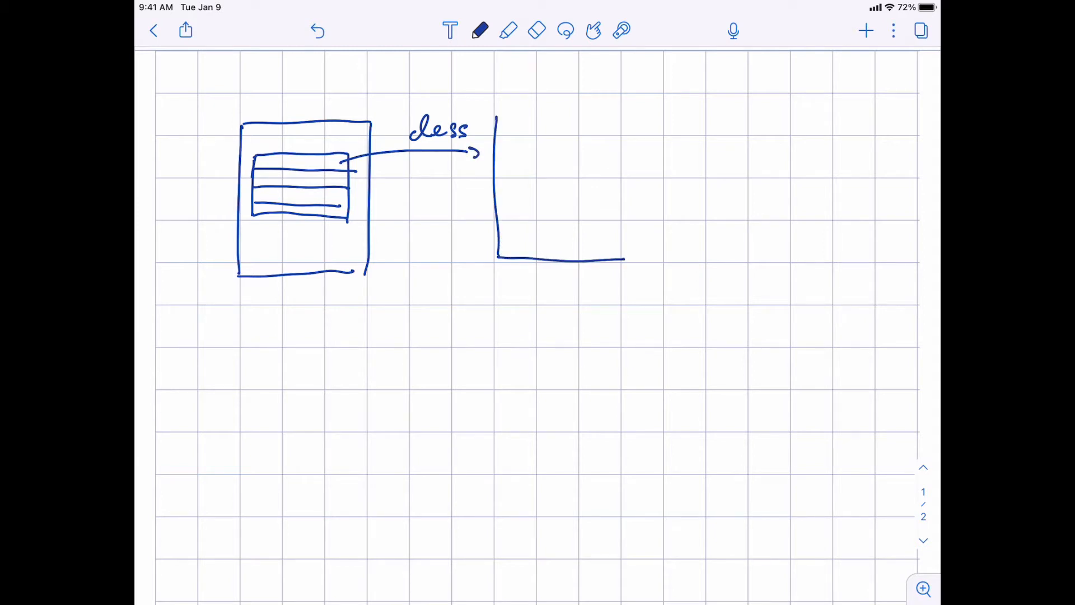
drag(498, 110, 634, 261)
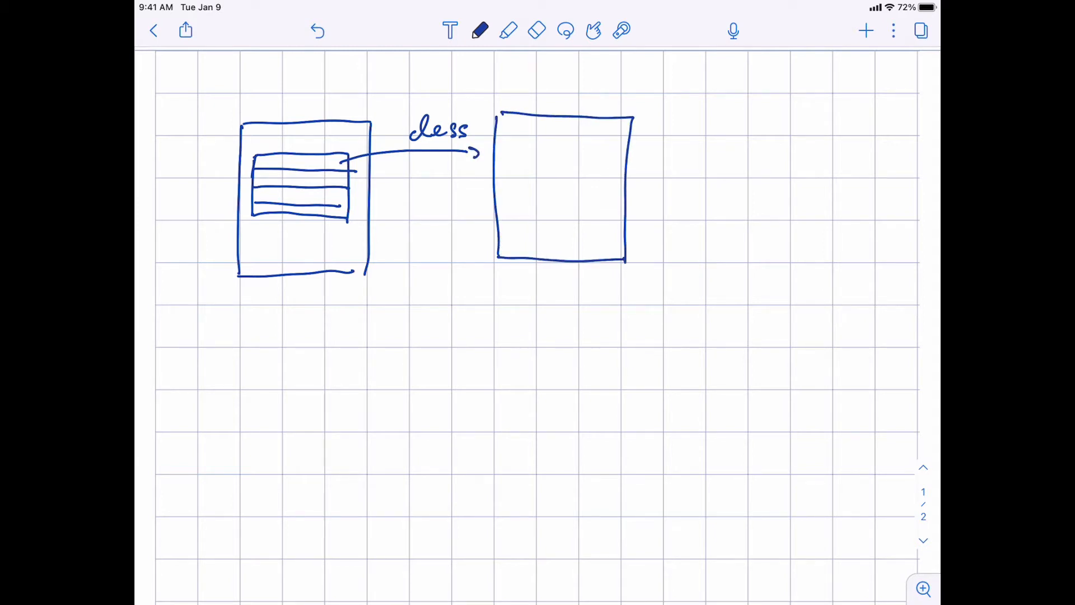
text(Assi)
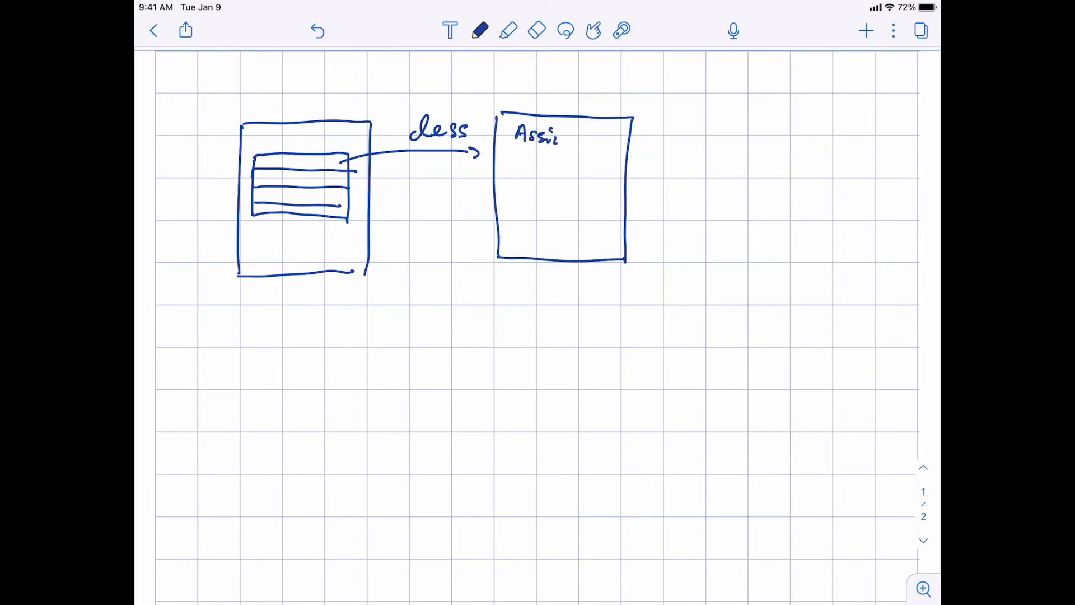
drag(515, 164, 587, 233)
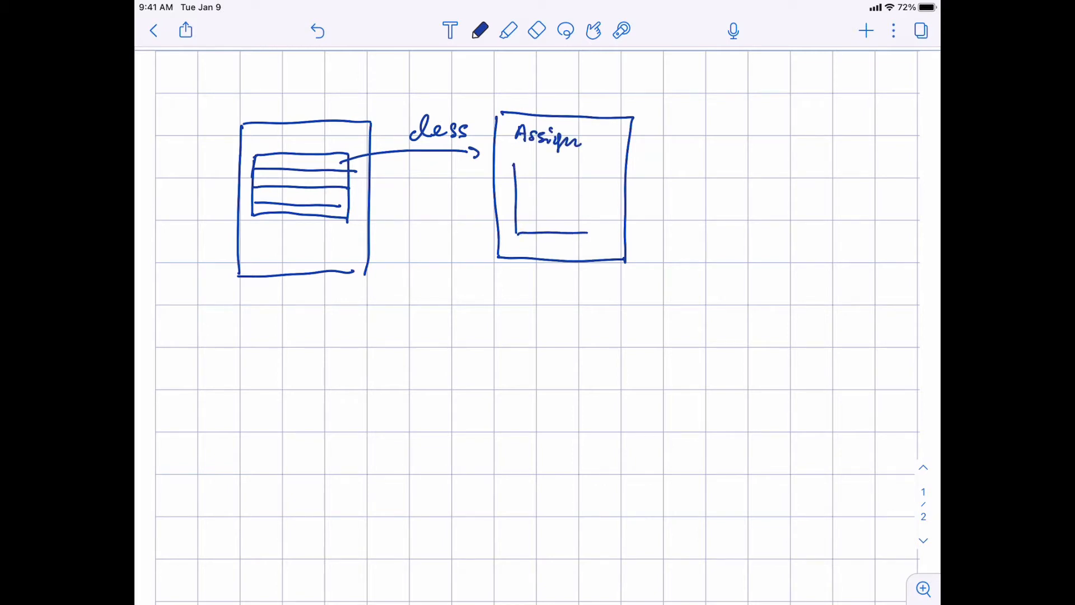
drag(515, 161, 597, 233)
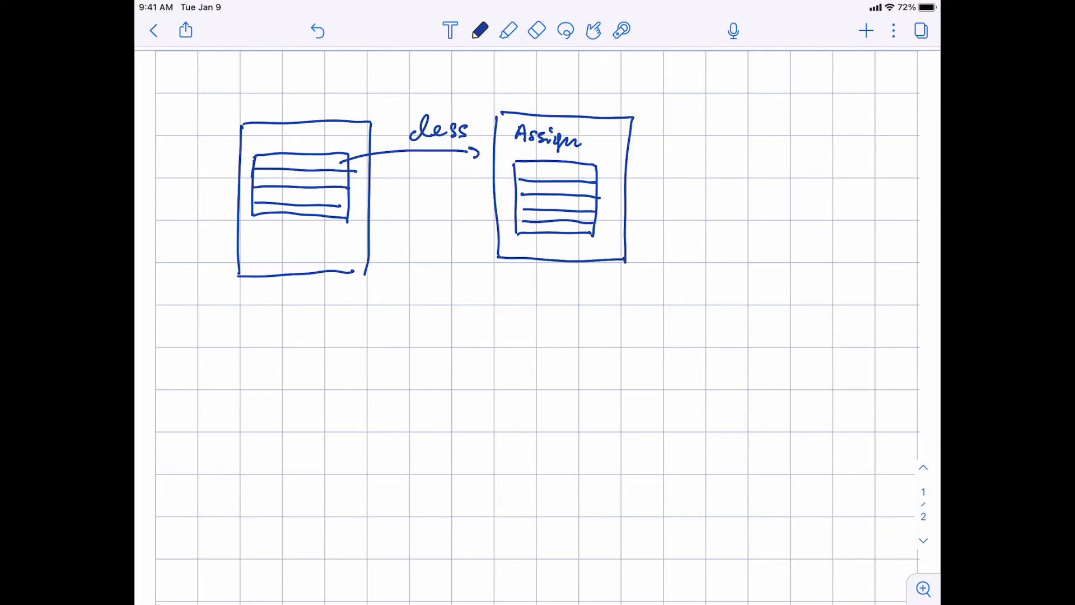
click(560, 172)
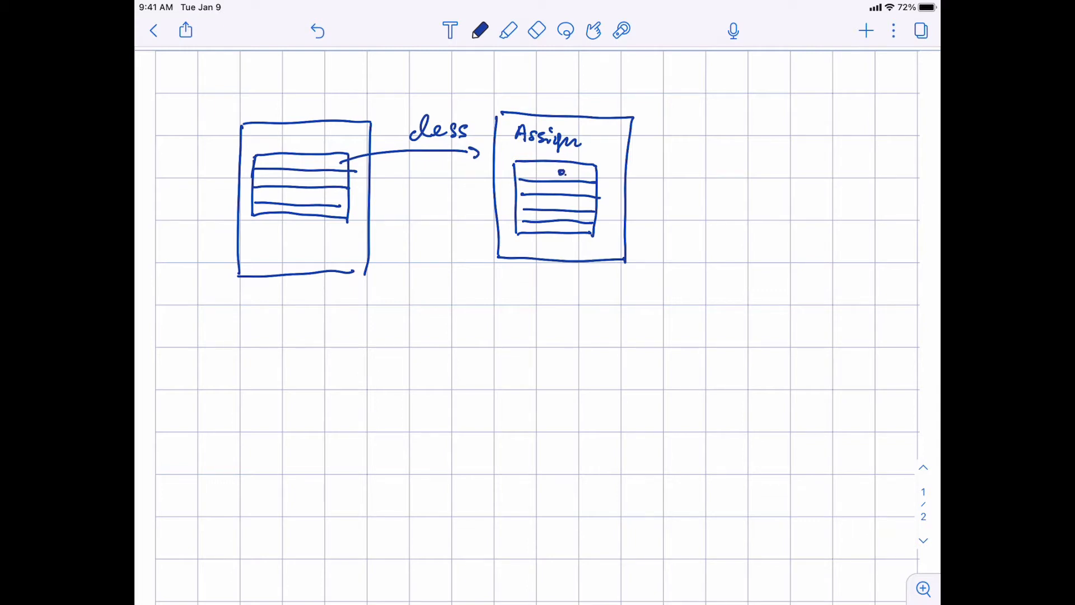
drag(597, 172, 693, 171)
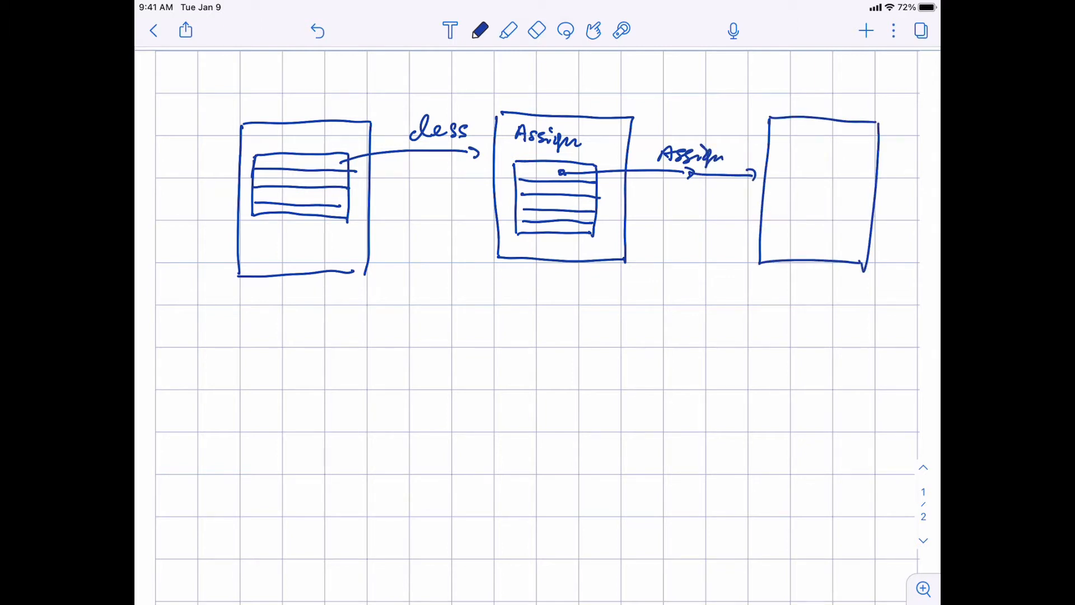
drag(806, 144, 816, 240)
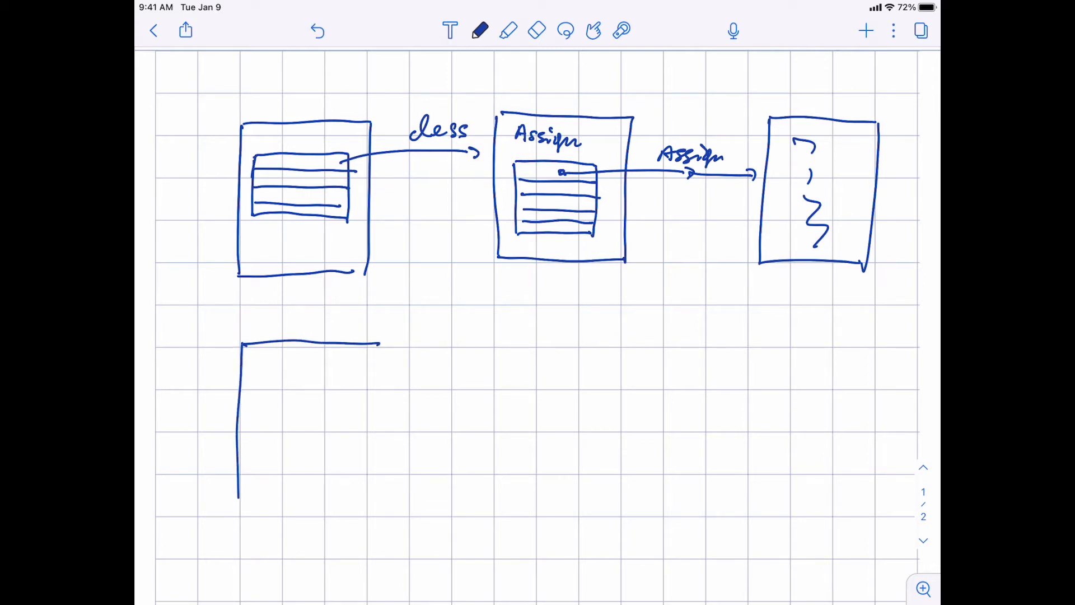
Draw the lower page box with content area, sidebar, wide block and small buttons
drag(377, 343, 238, 500)
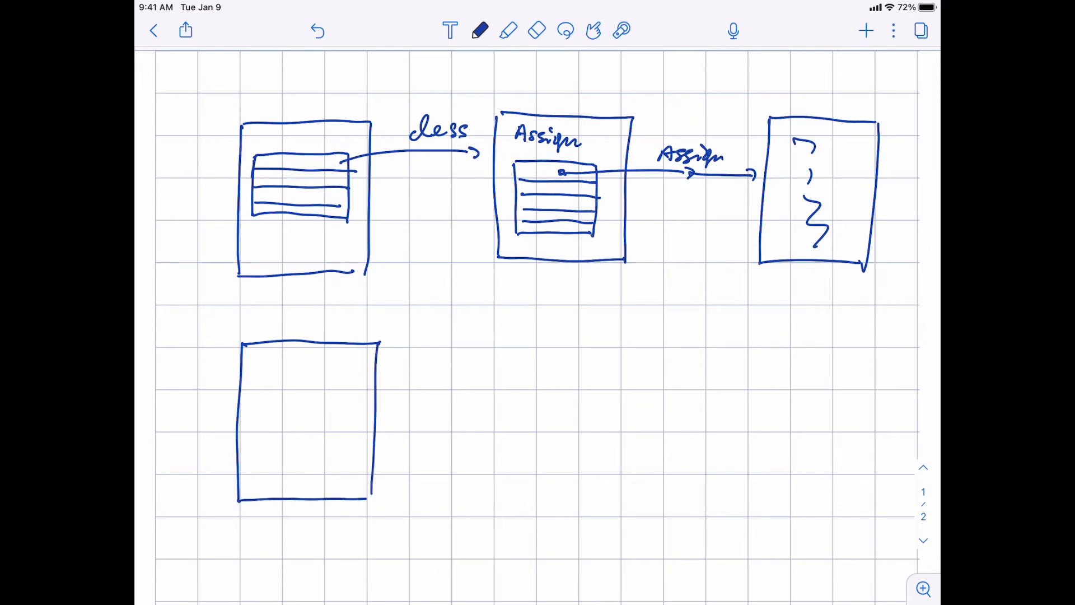
drag(293, 364, 293, 419)
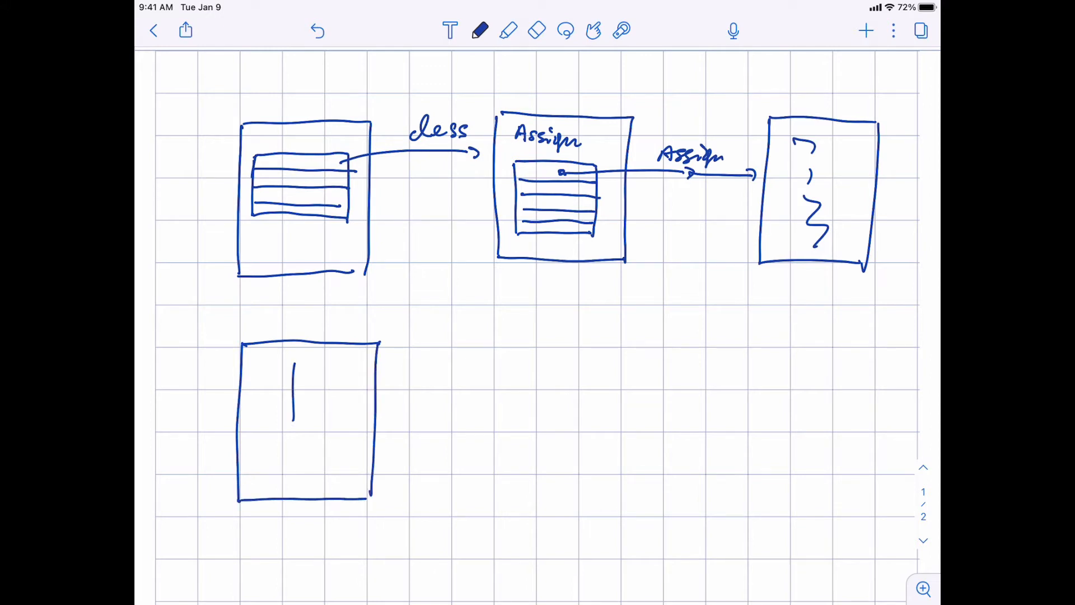
drag(291, 360, 357, 425)
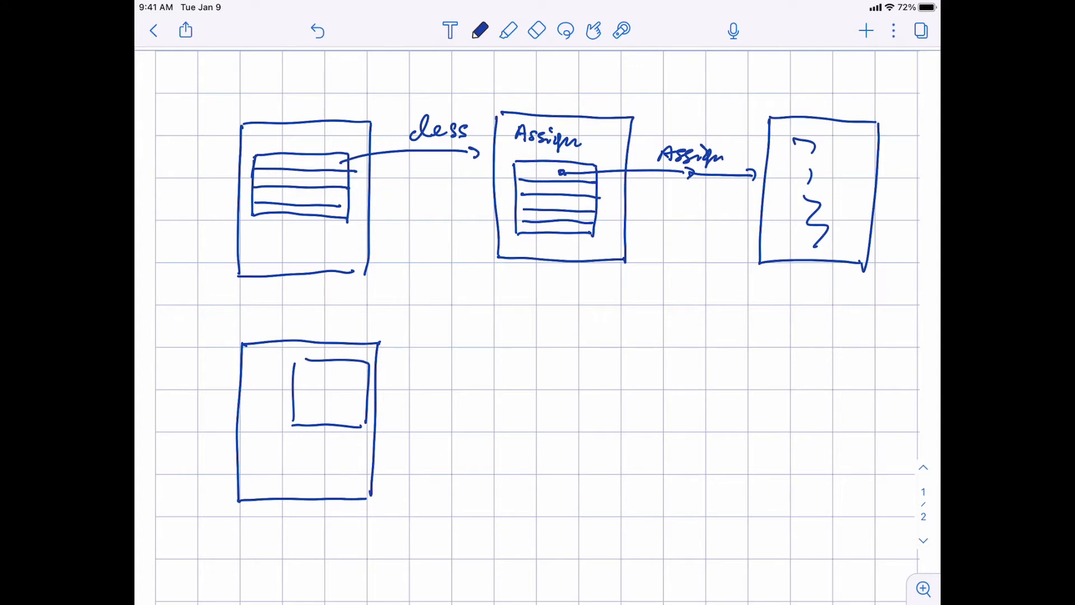
drag(253, 357, 266, 394)
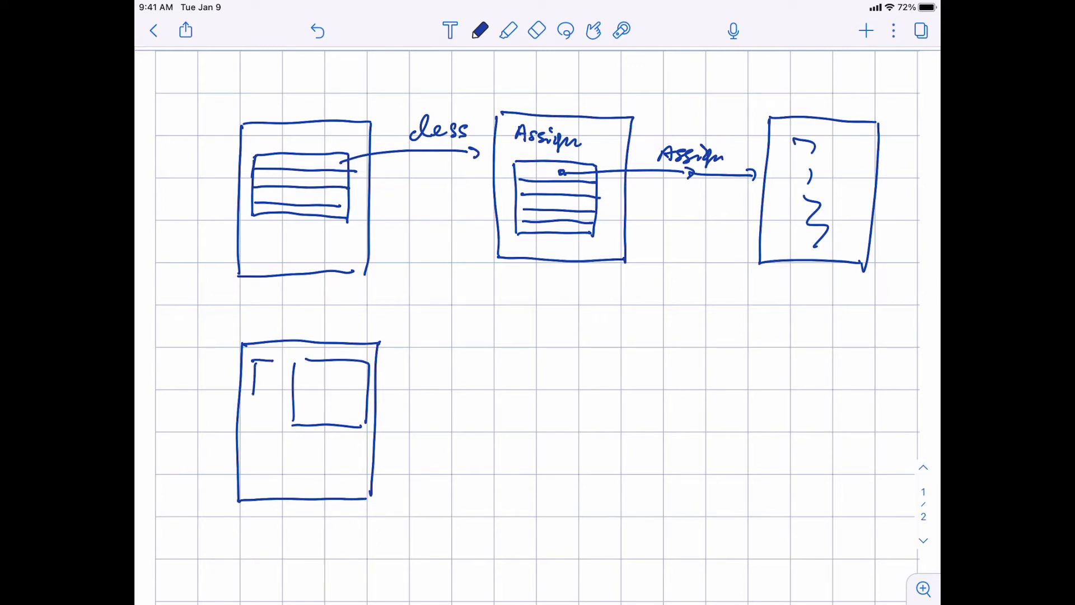
drag(257, 357, 275, 428)
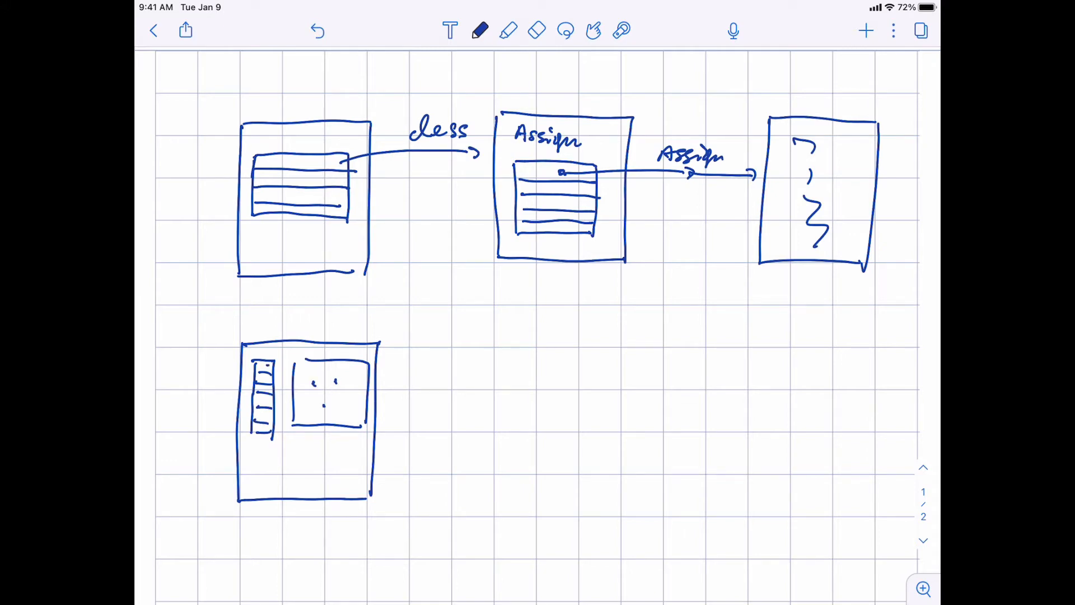
drag(244, 449, 251, 483)
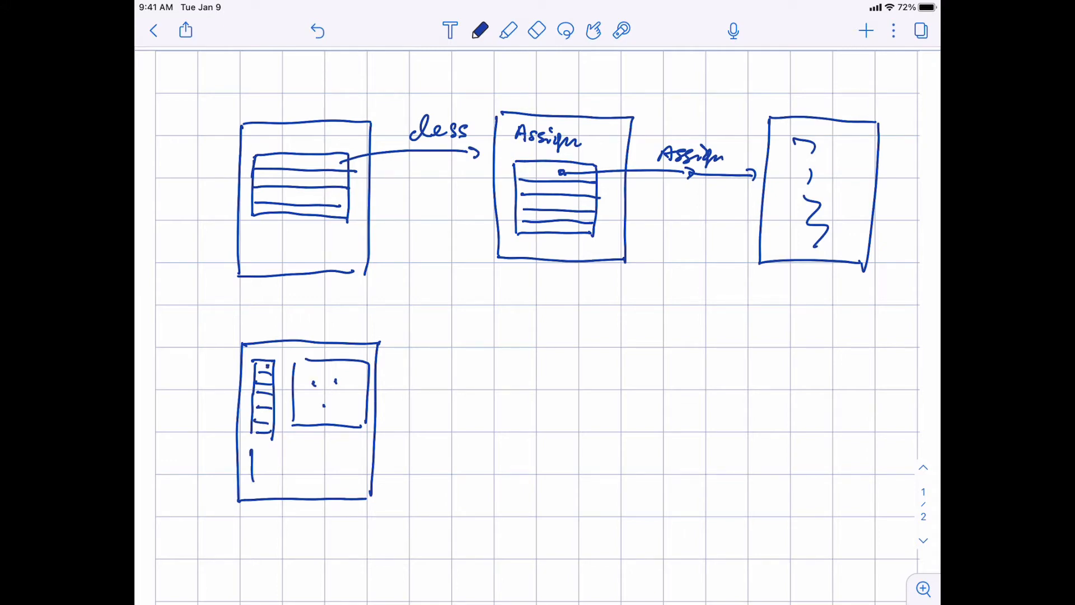
drag(251, 449, 346, 480)
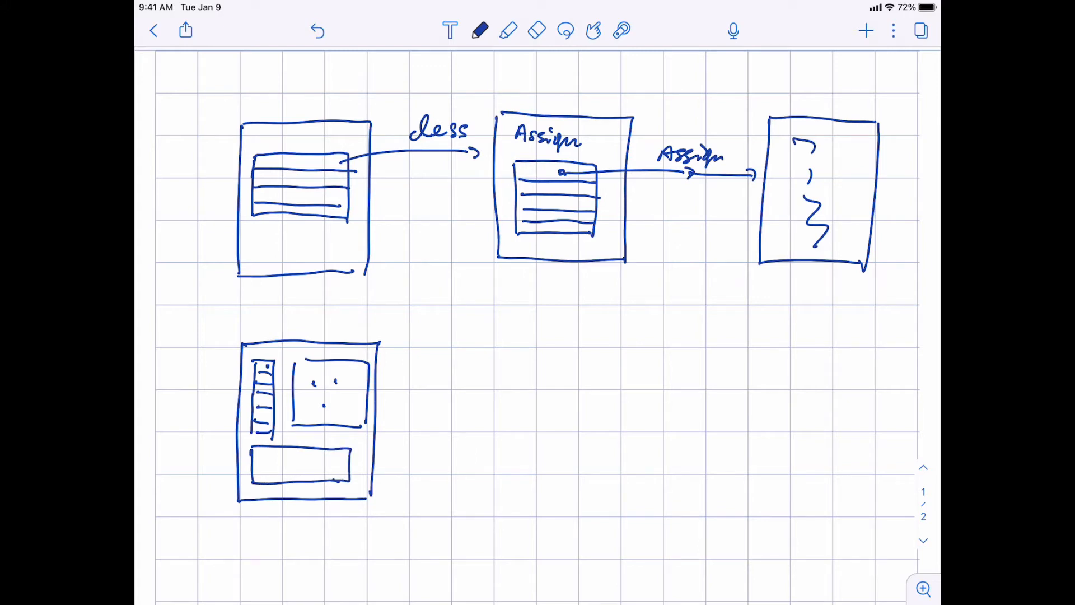
drag(291, 487, 302, 498)
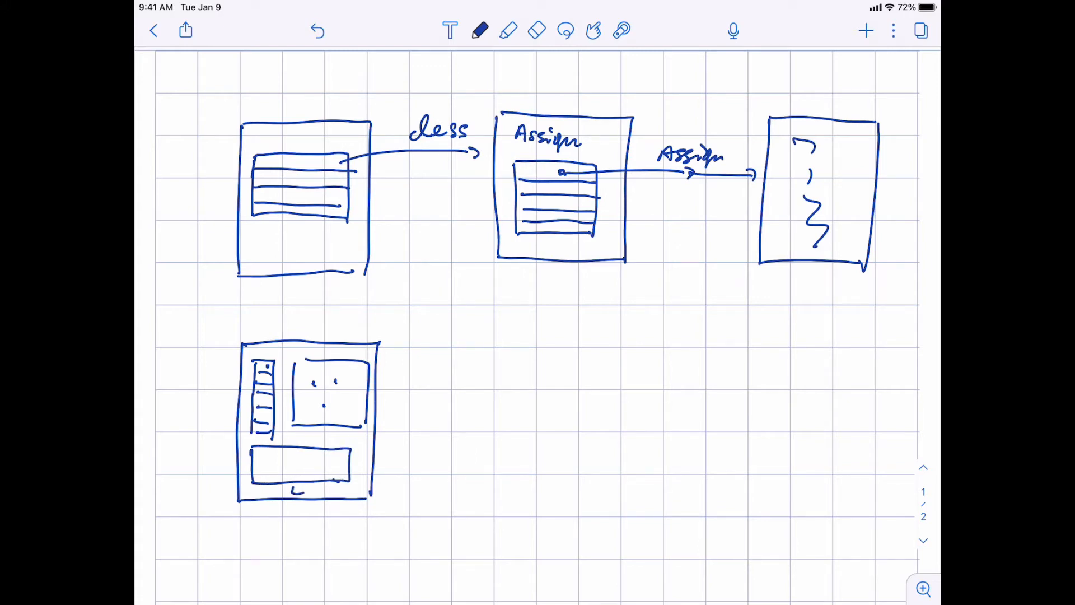
drag(295, 491, 336, 491)
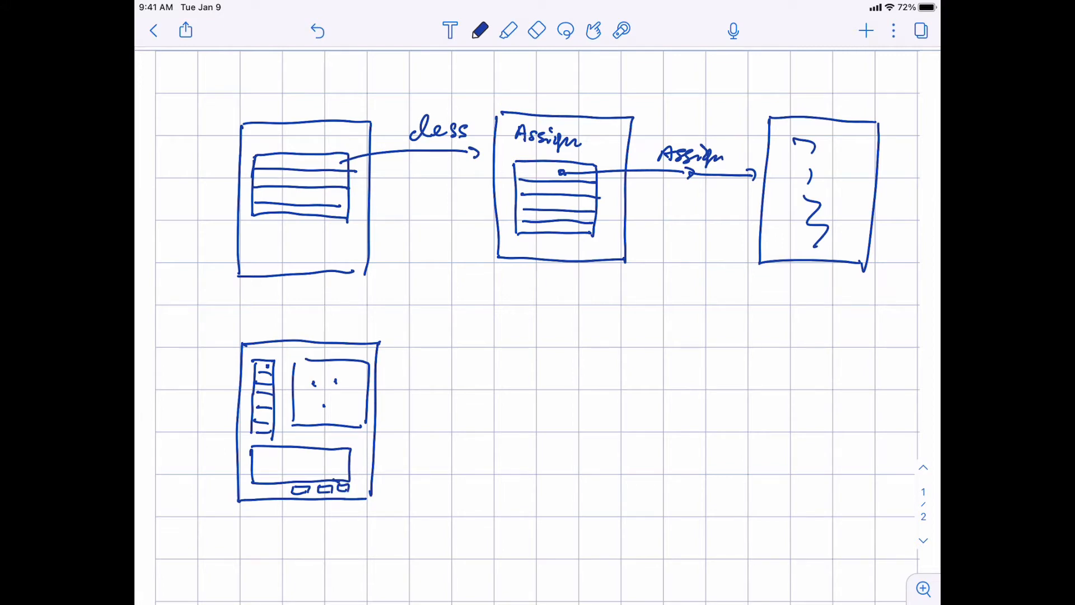
Draw arrows from two buttons leading to two new blank page outlines
drag(371, 487, 446, 336)
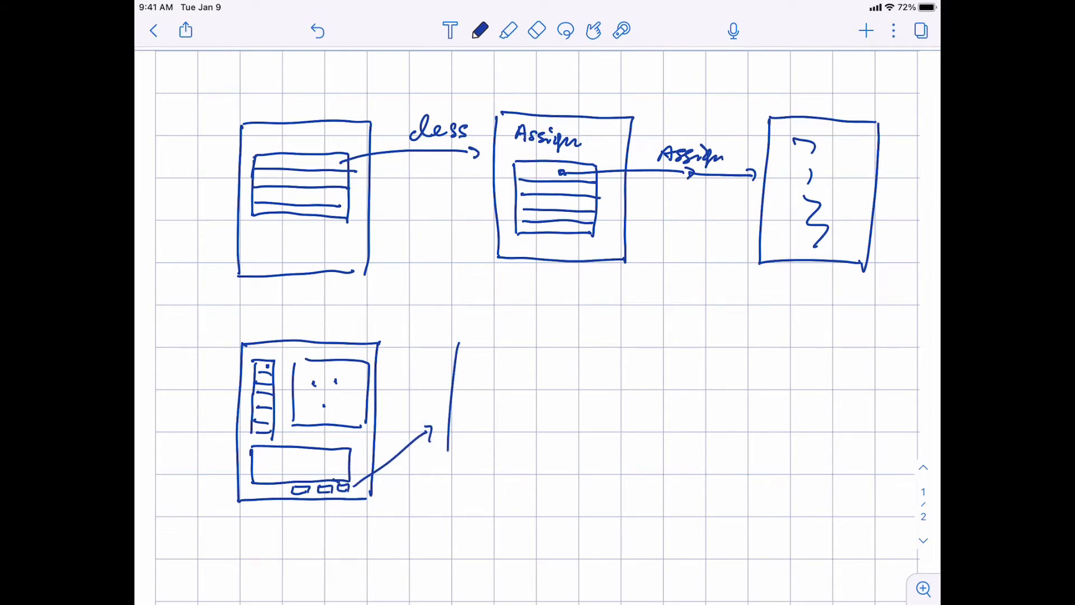
drag(452, 339, 541, 480)
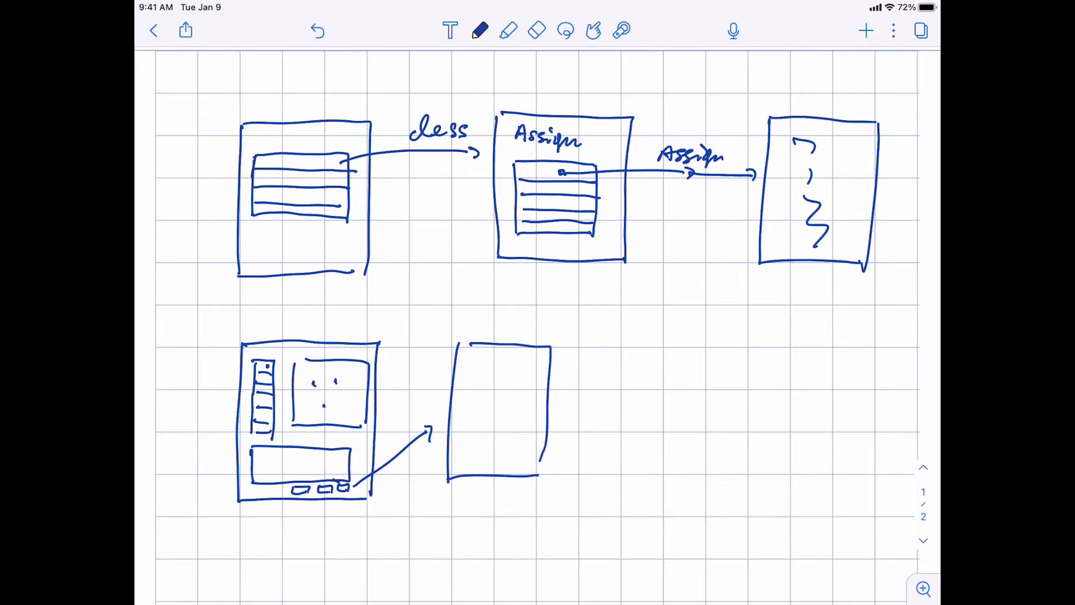
drag(342, 494, 607, 494)
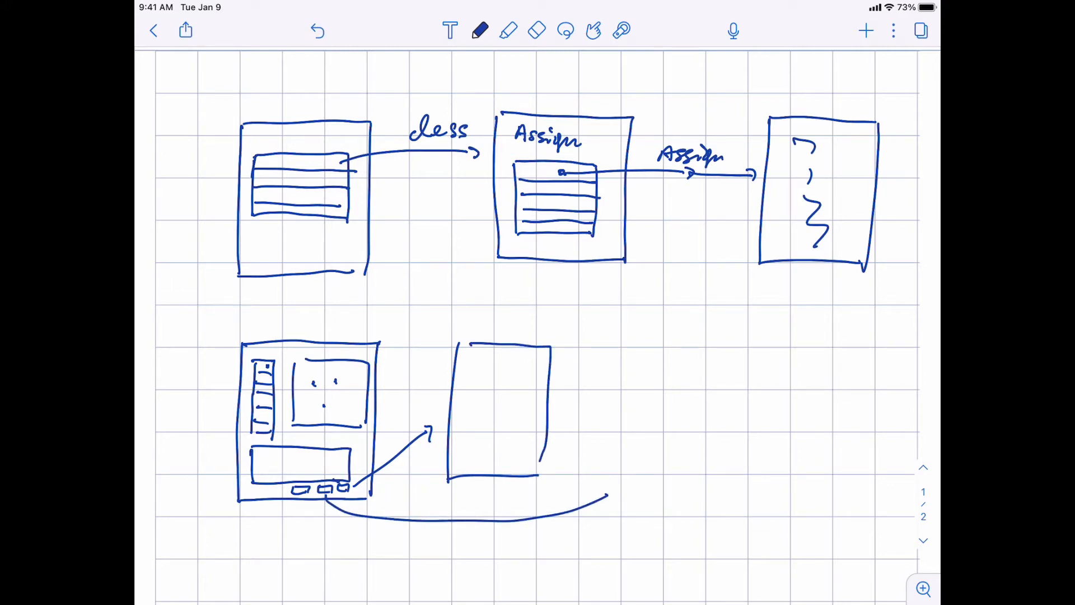
drag(610, 357, 700, 477)
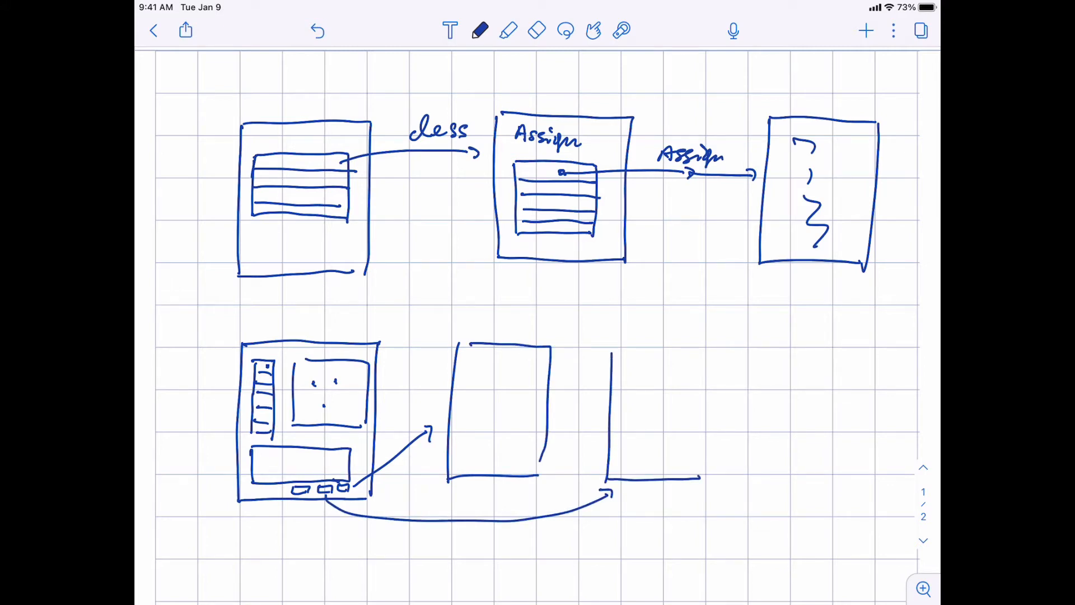
drag(611, 353, 717, 480)
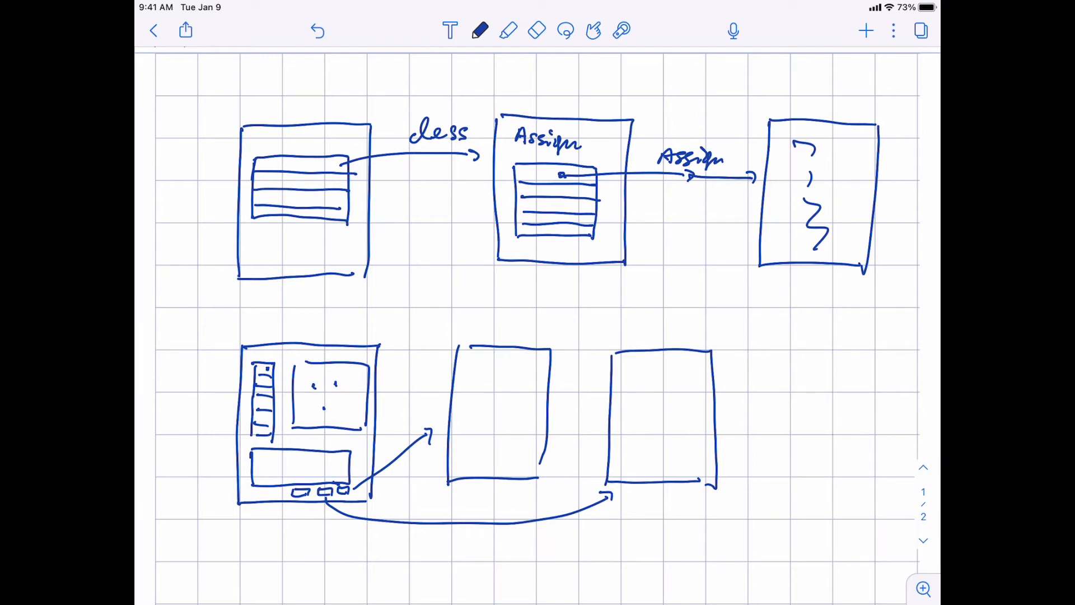
Circle step number 1, scroll down, and write the 'Build the DB' heading
drag(200, 83, 199, 103)
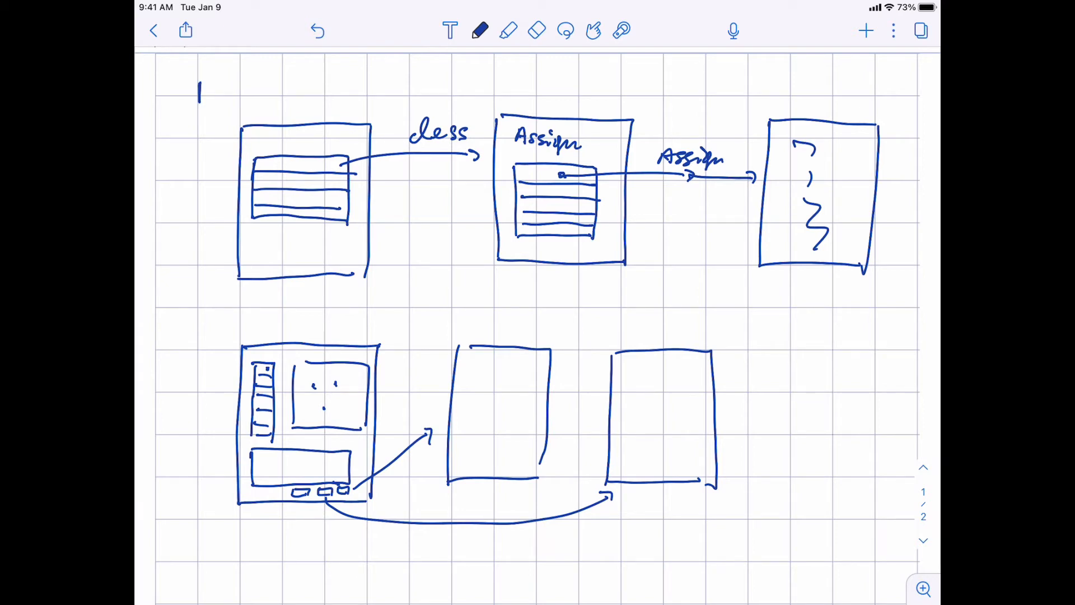
drag(200, 89, 199, 89)
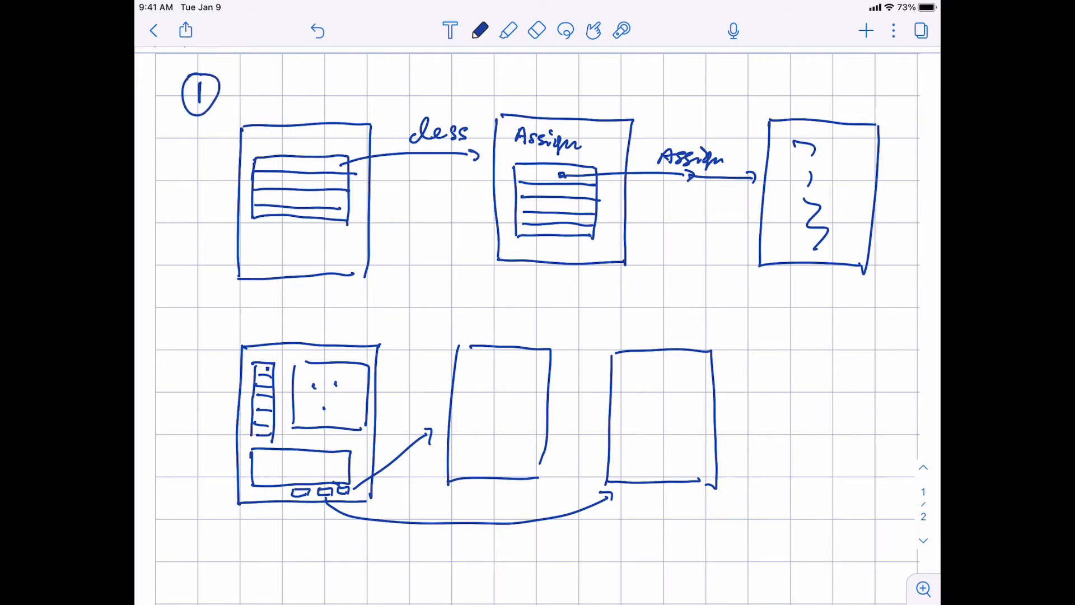
scroll(down, 3)
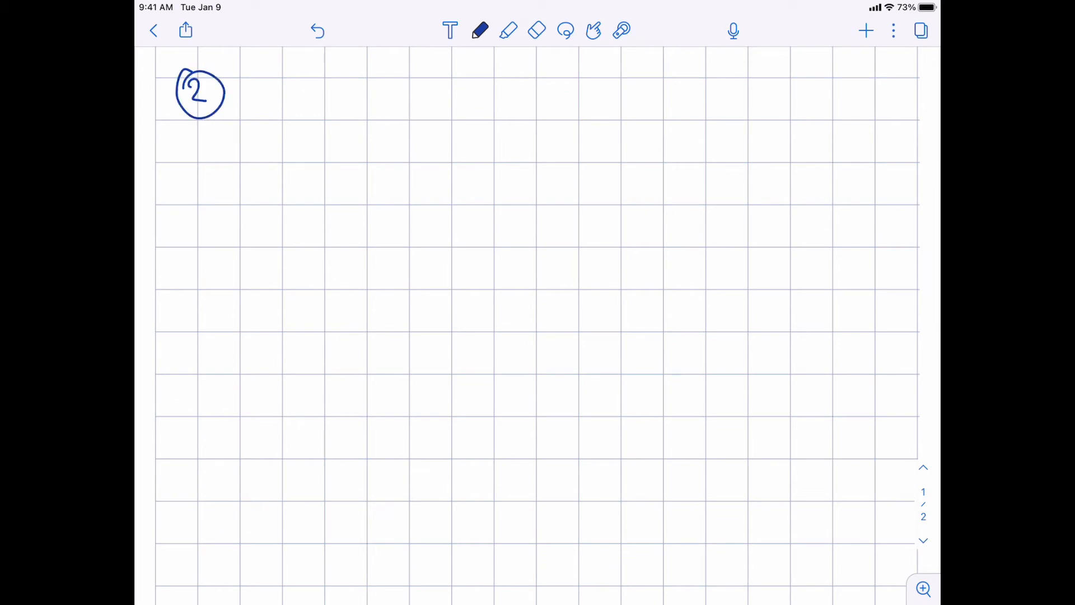
drag(268, 89, 326, 103)
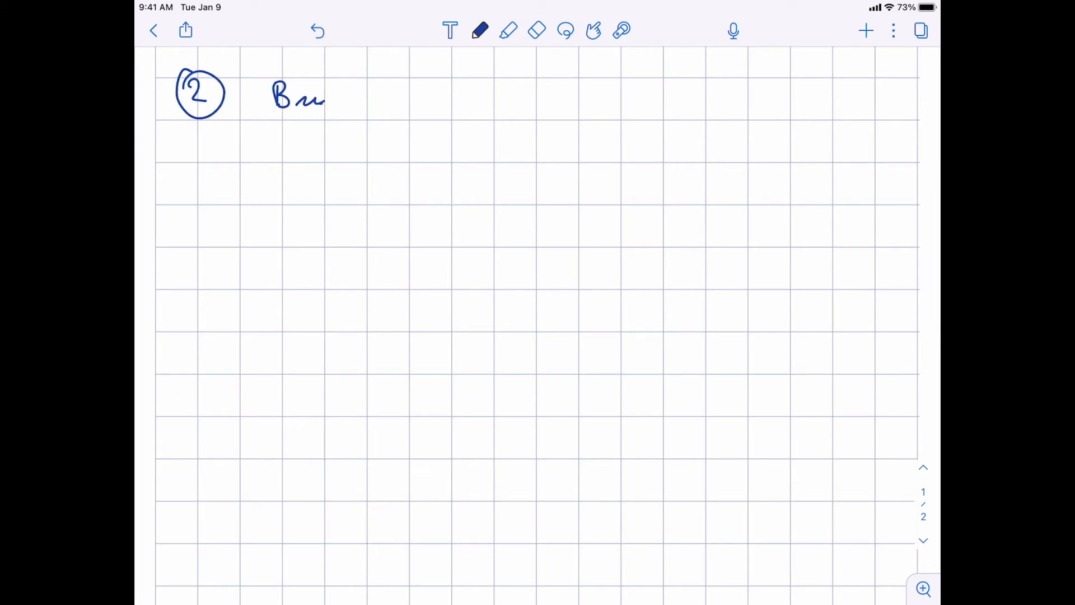
drag(330, 96, 404, 95)
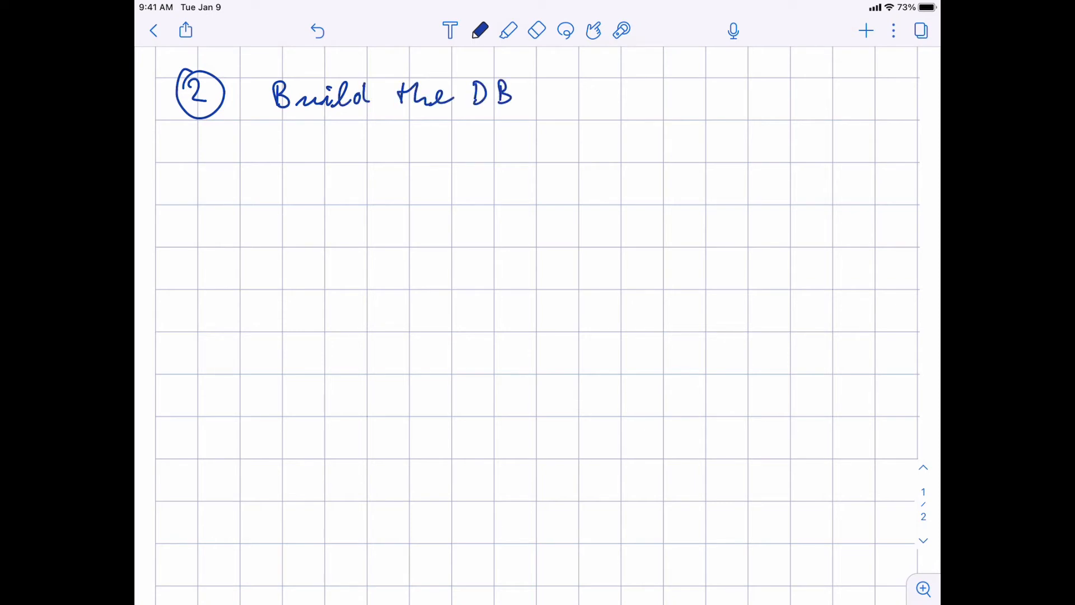
Handwrite the bullet 'Decide – info, tables' under the heading
click(276, 185)
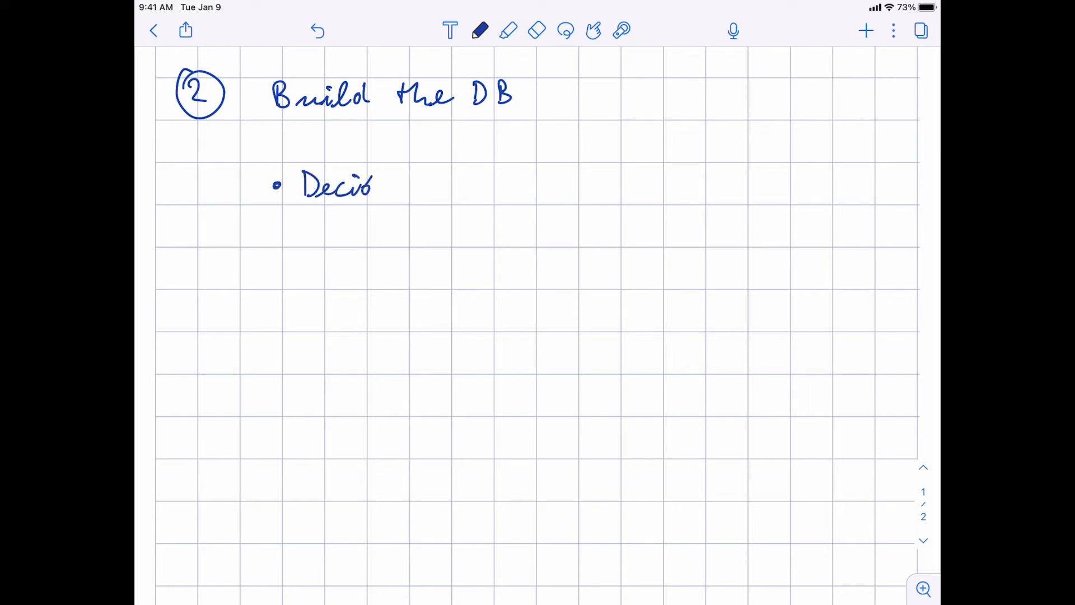
drag(374, 185, 453, 186)
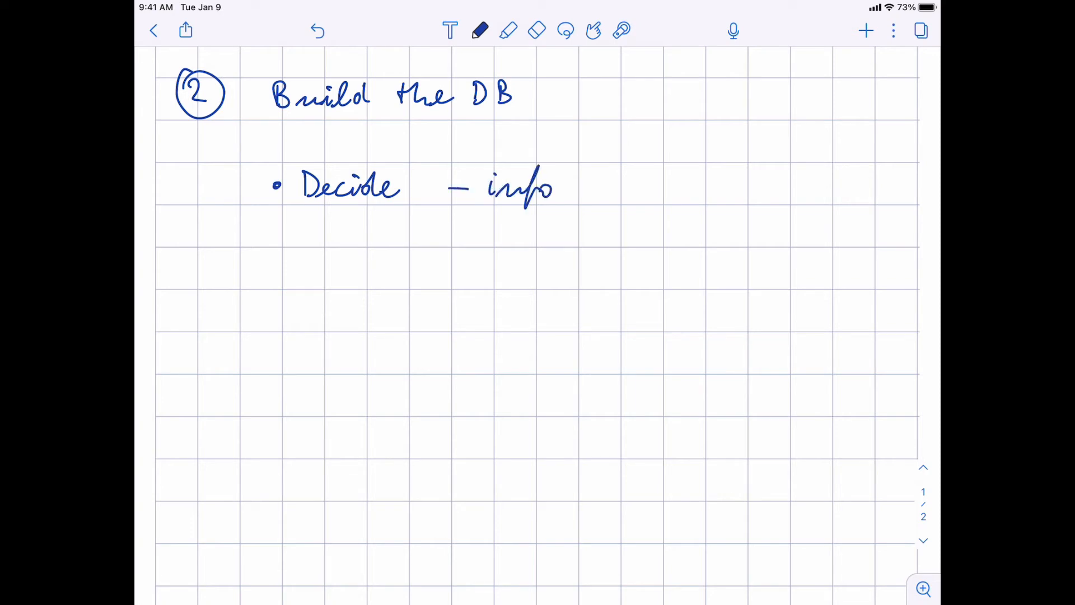
drag(456, 230, 532, 230)
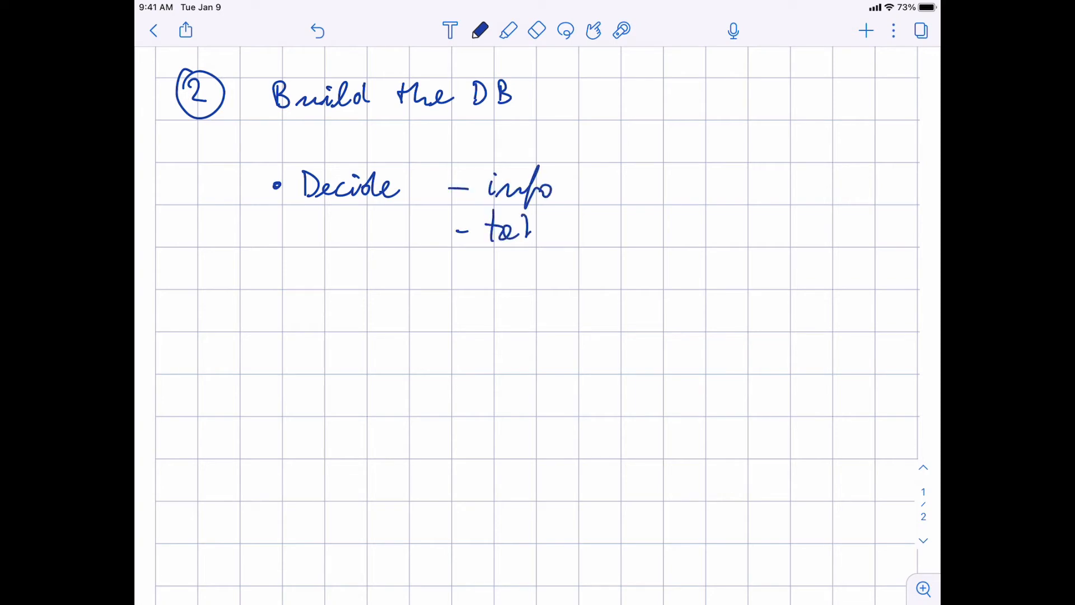
drag(522, 229, 583, 233)
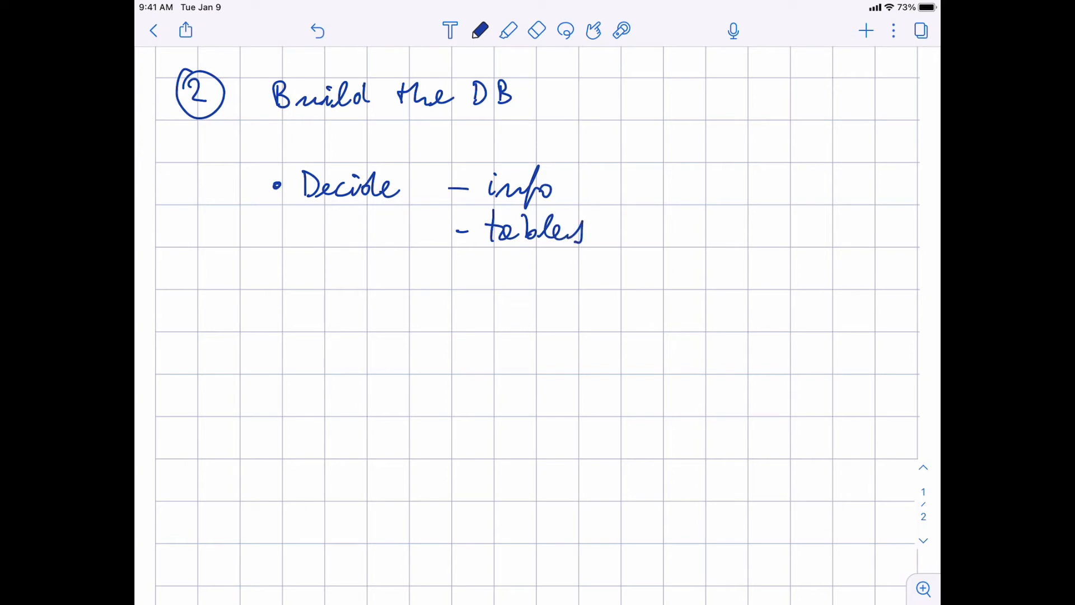
Handwrite the second bullet 'Code it → models.py'
click(276, 319)
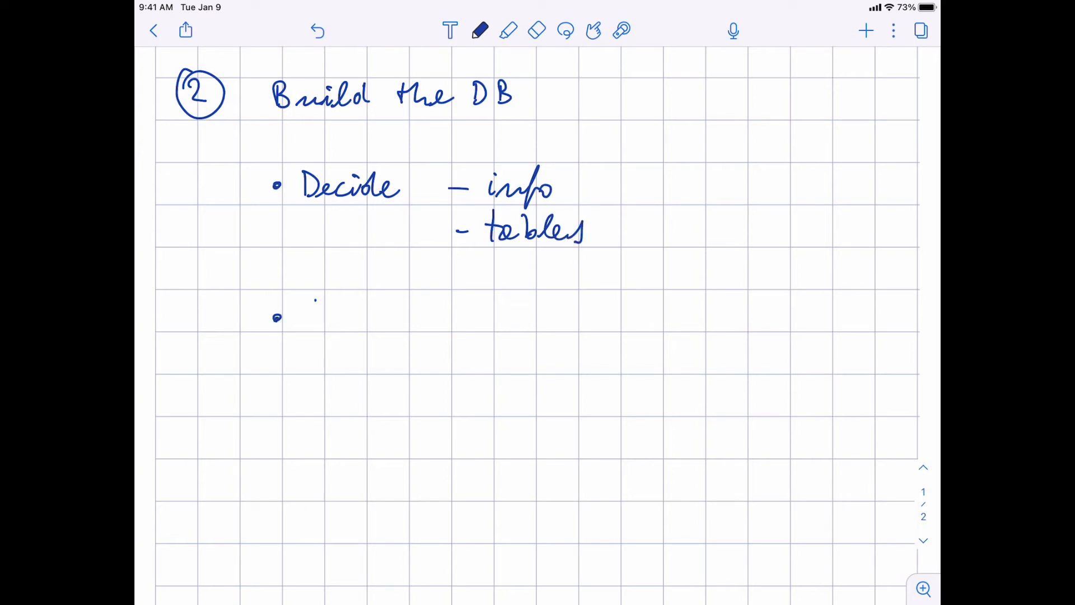
drag(302, 316, 384, 315)
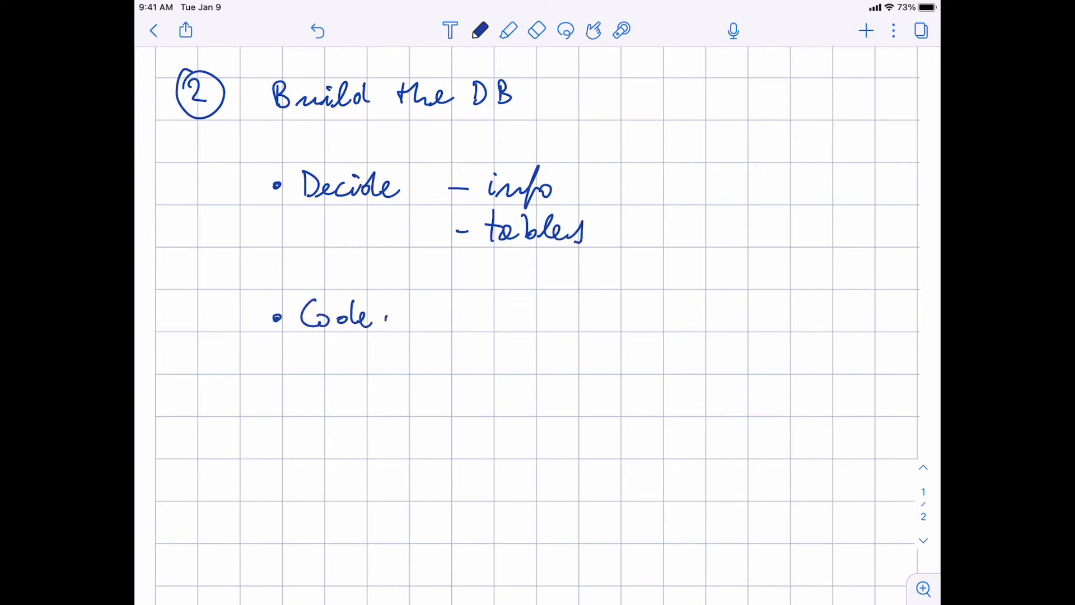
drag(398, 316, 522, 315)
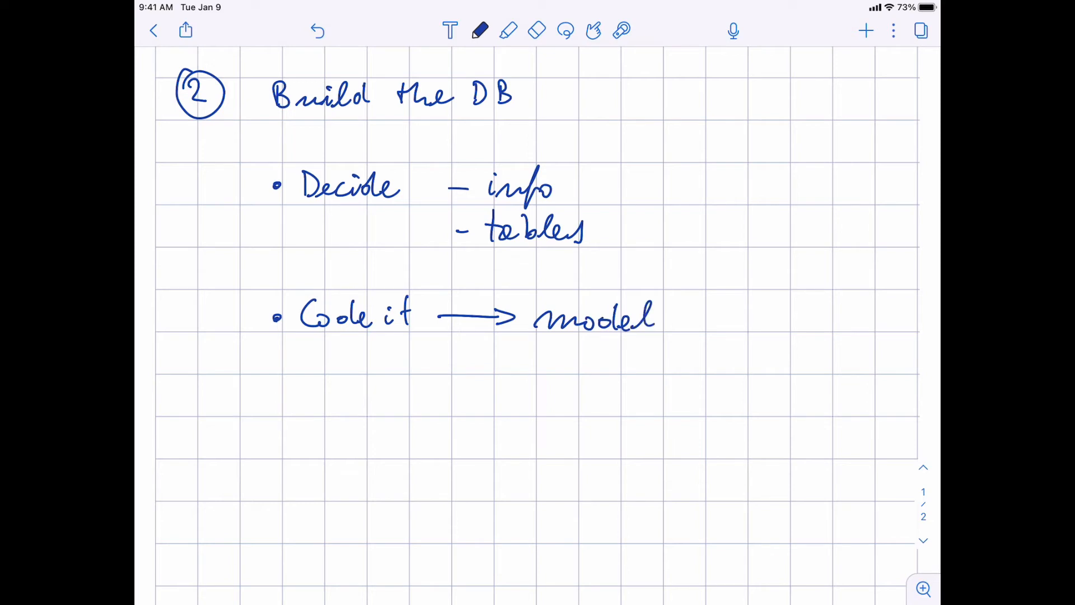
text(s.py)
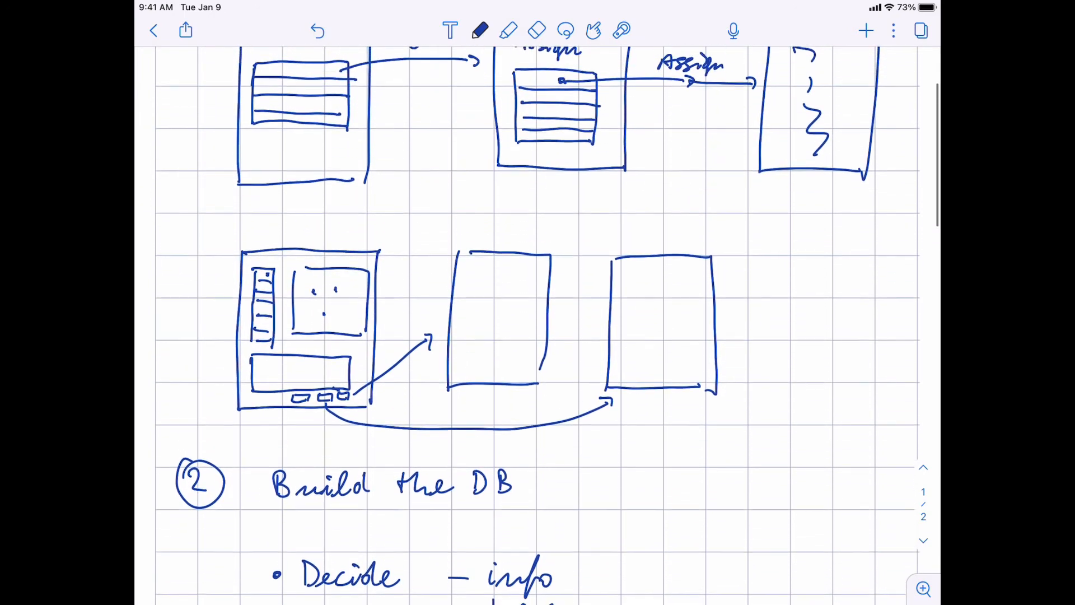
Scroll down below the database bullets to make room for step 3
scroll(down, 3)
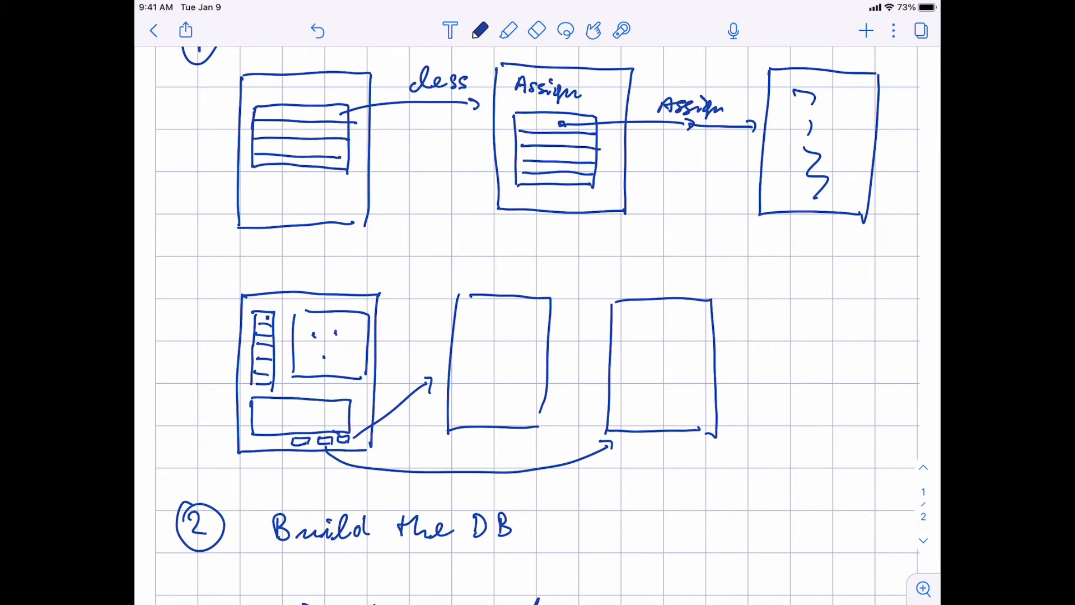
scroll(down, 3)
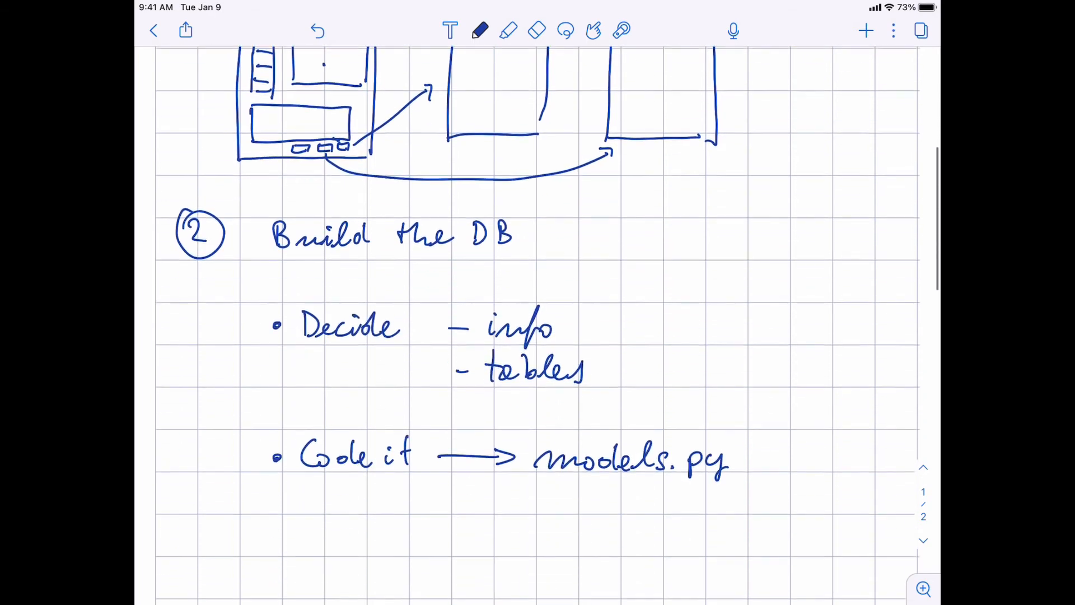
scroll(down, 3)
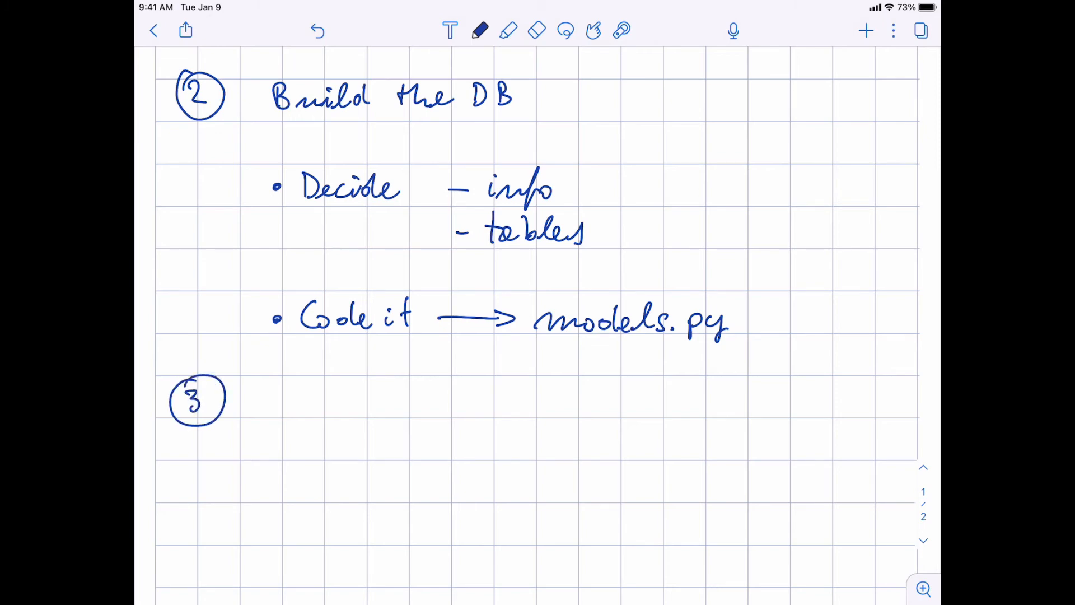
Handwrite the title 'Code the individual pages' beside the circled 3
text(Coo')
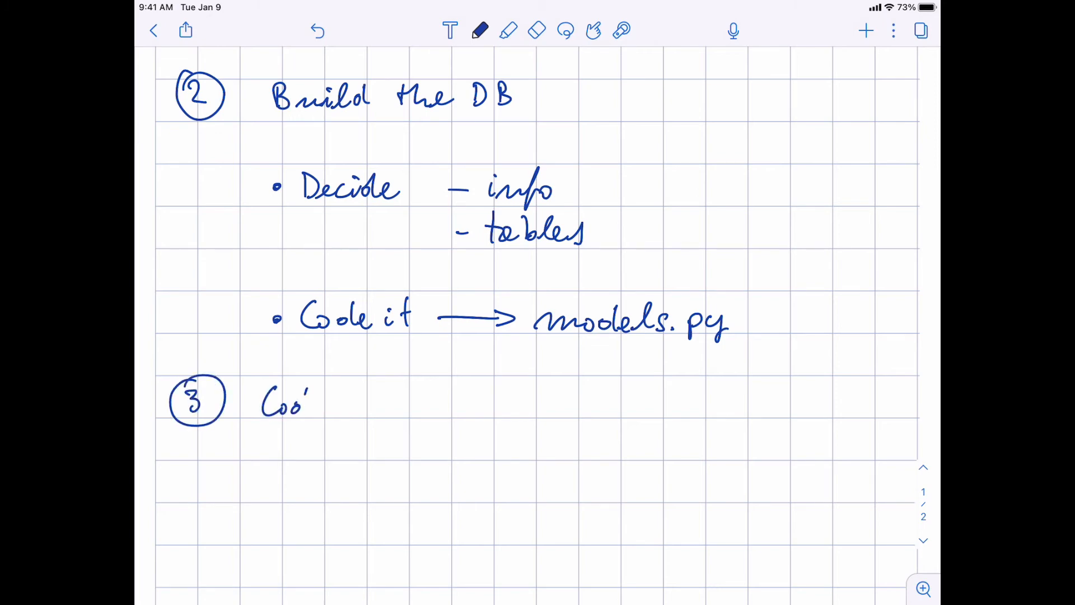
drag(261, 401, 394, 404)
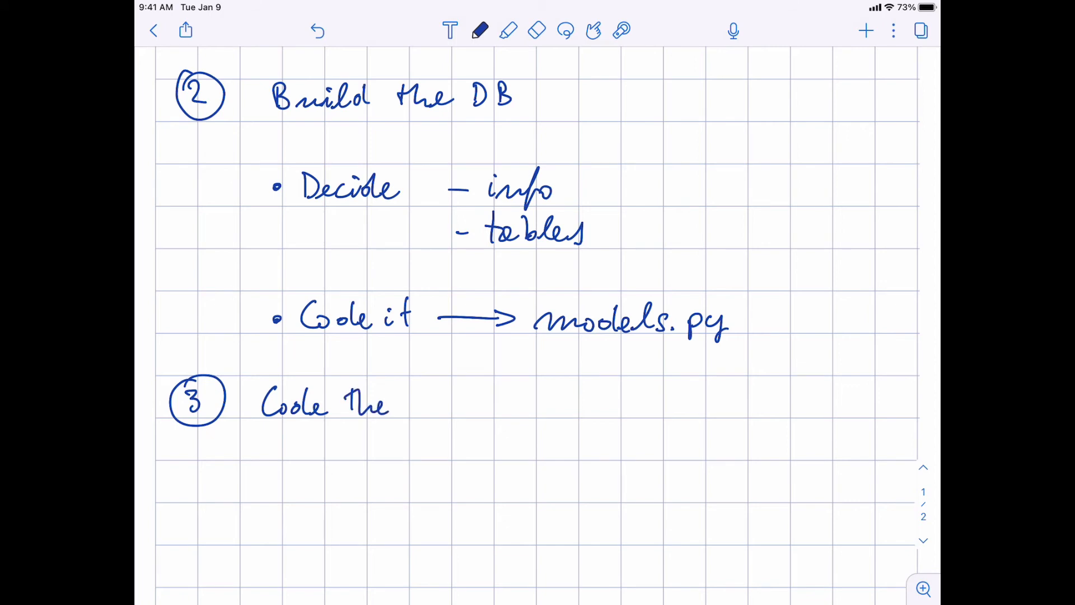
drag(411, 404, 510, 409)
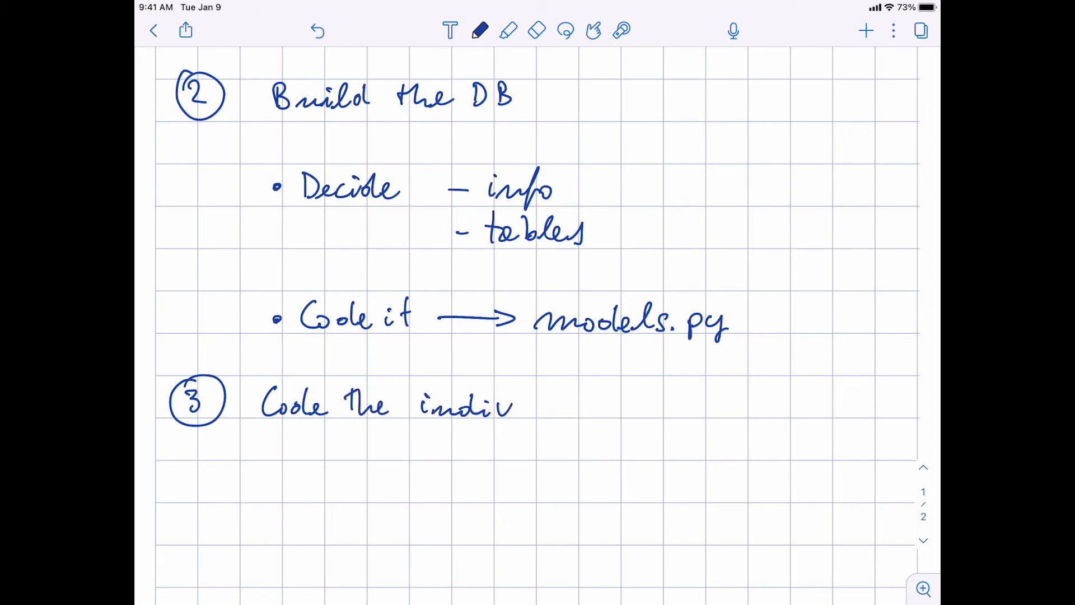
drag(511, 405, 590, 405)
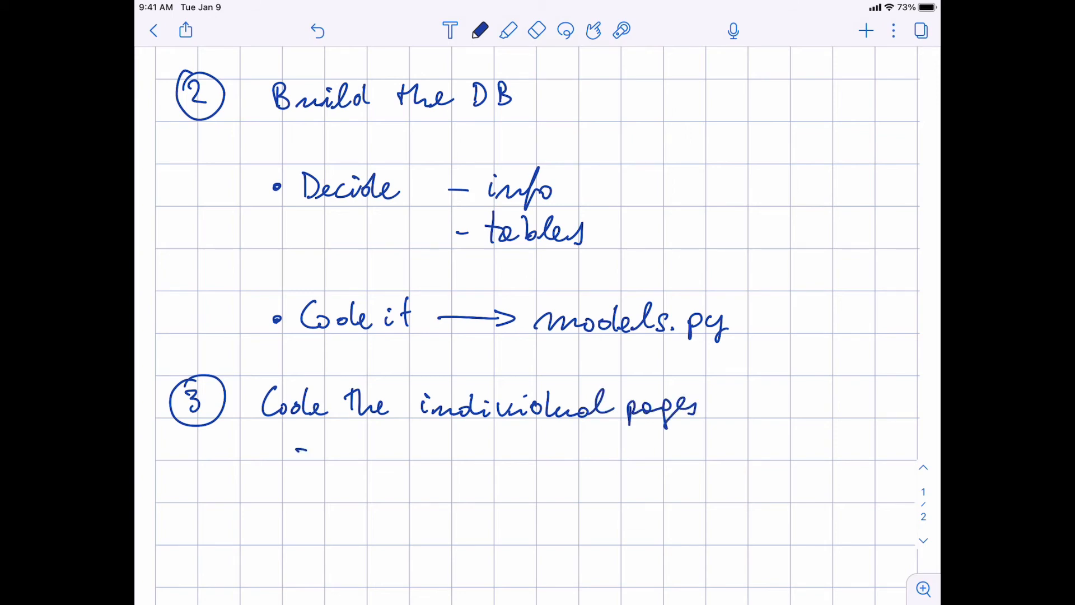
Add dashed items: controller (controllers.py, …), template, and [js]
drag(296, 449, 391, 452)
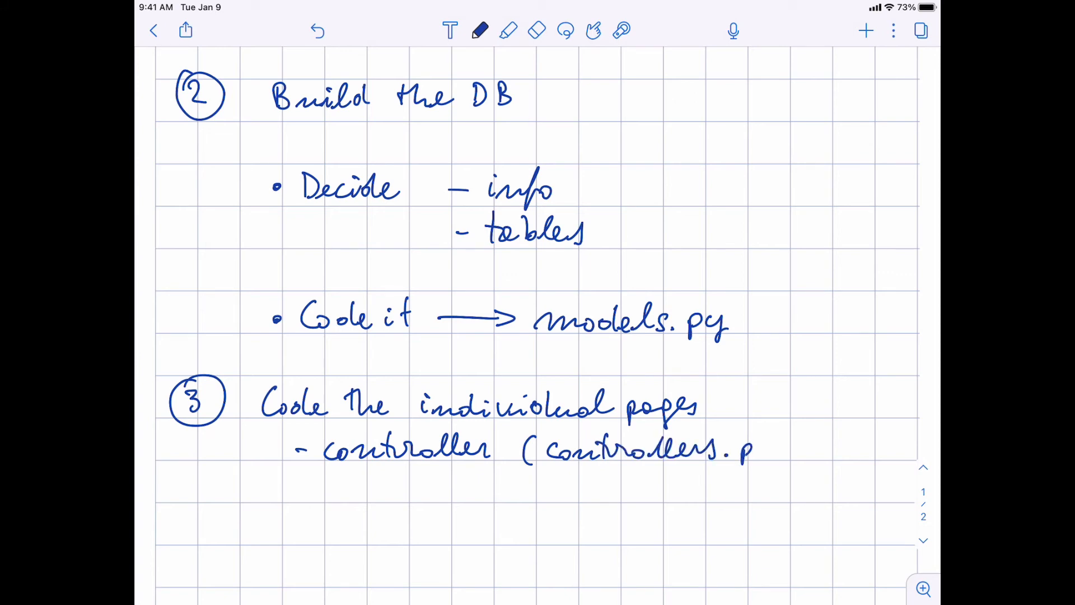
drag(762, 452, 816, 452)
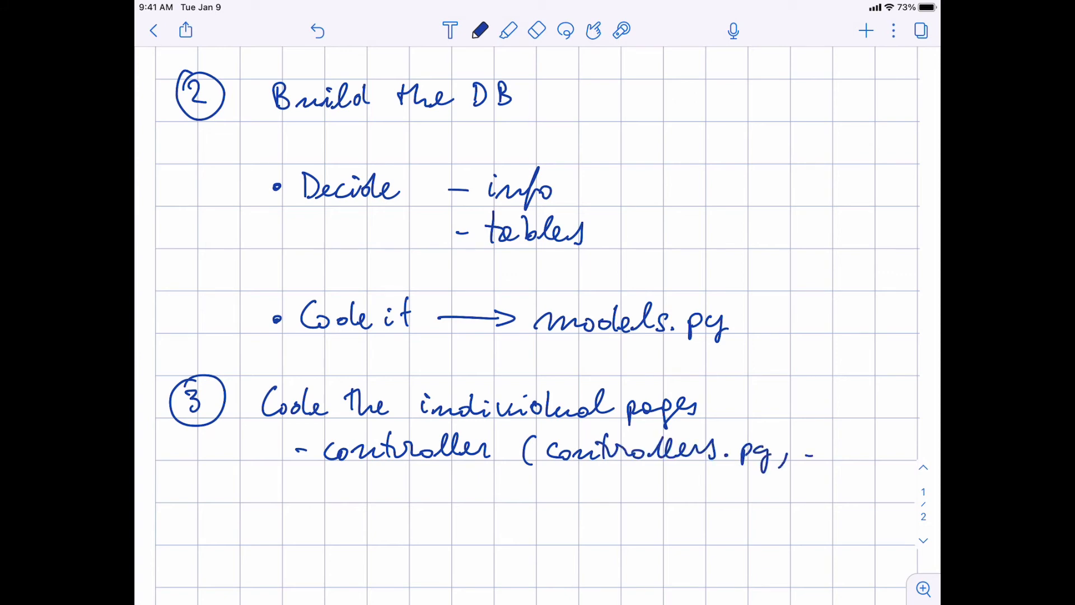
drag(809, 452, 871, 453)
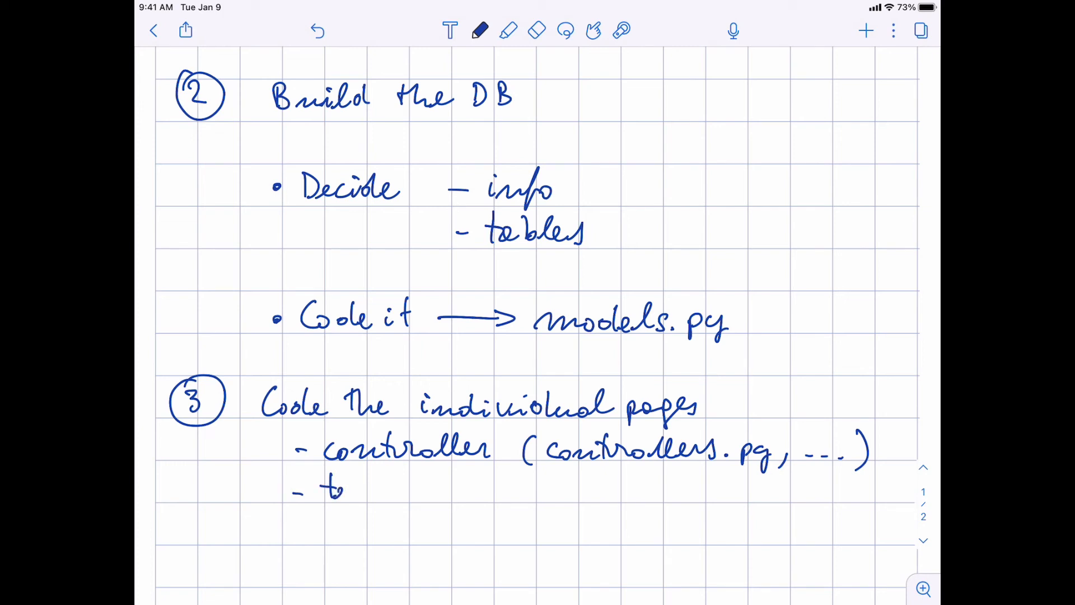
text(template)
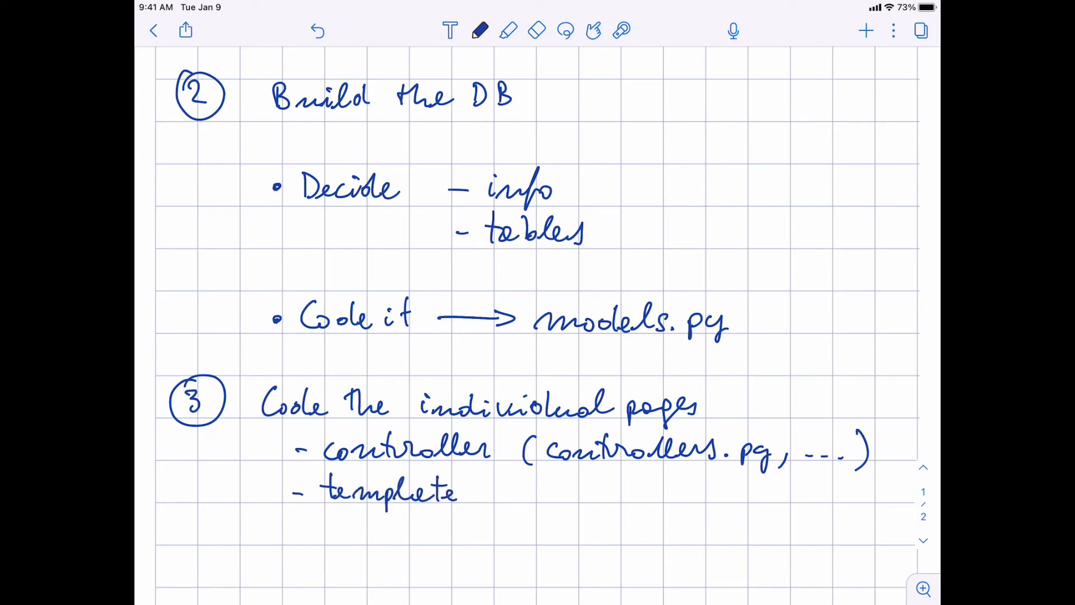
drag(295, 525, 342, 518)
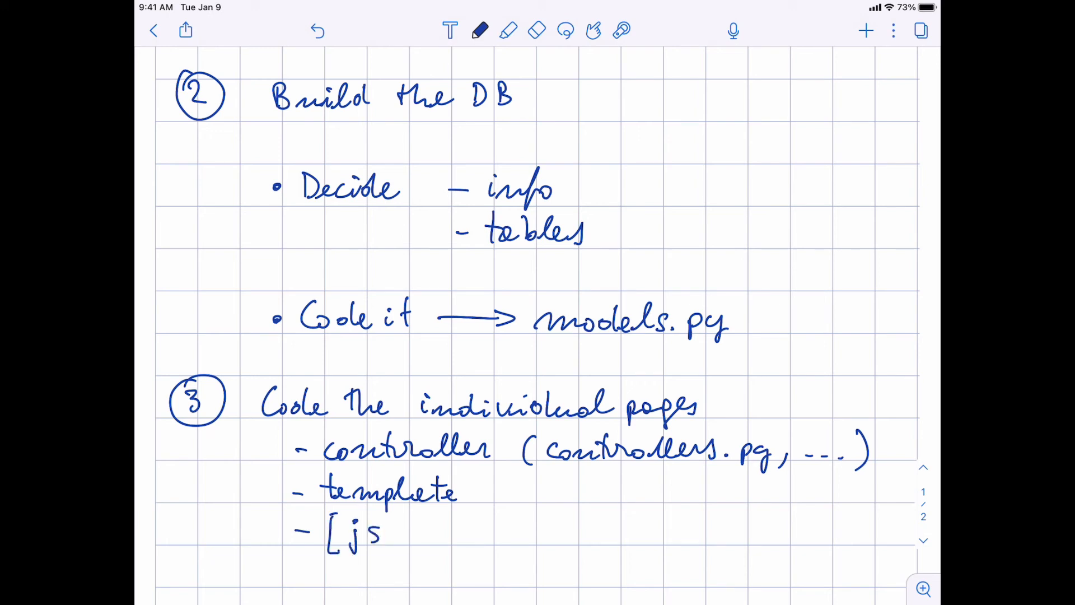
drag(394, 521, 425, 549)
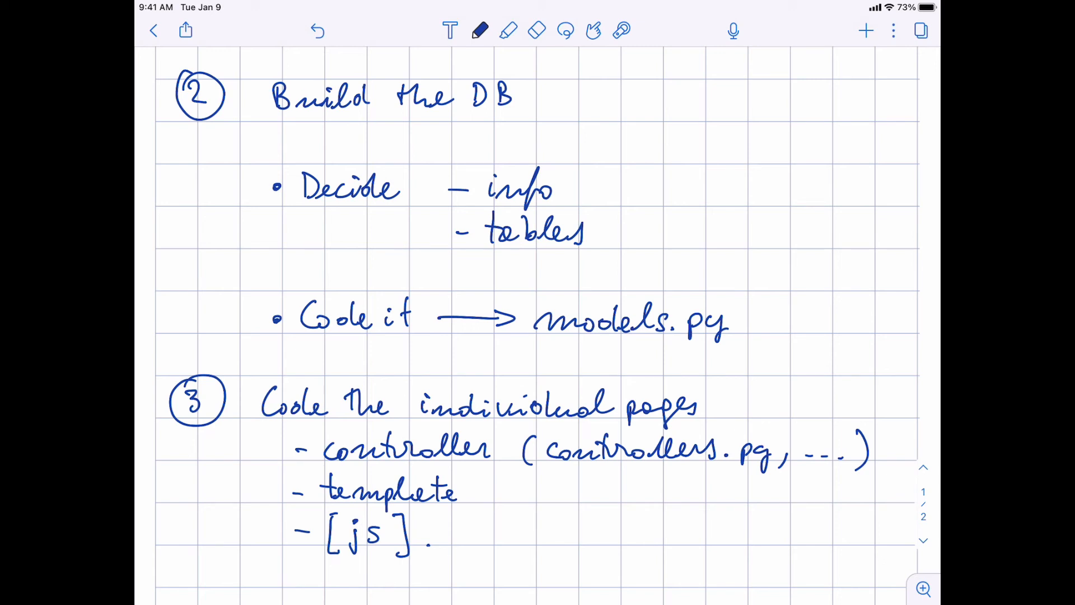
scroll(down, 3)
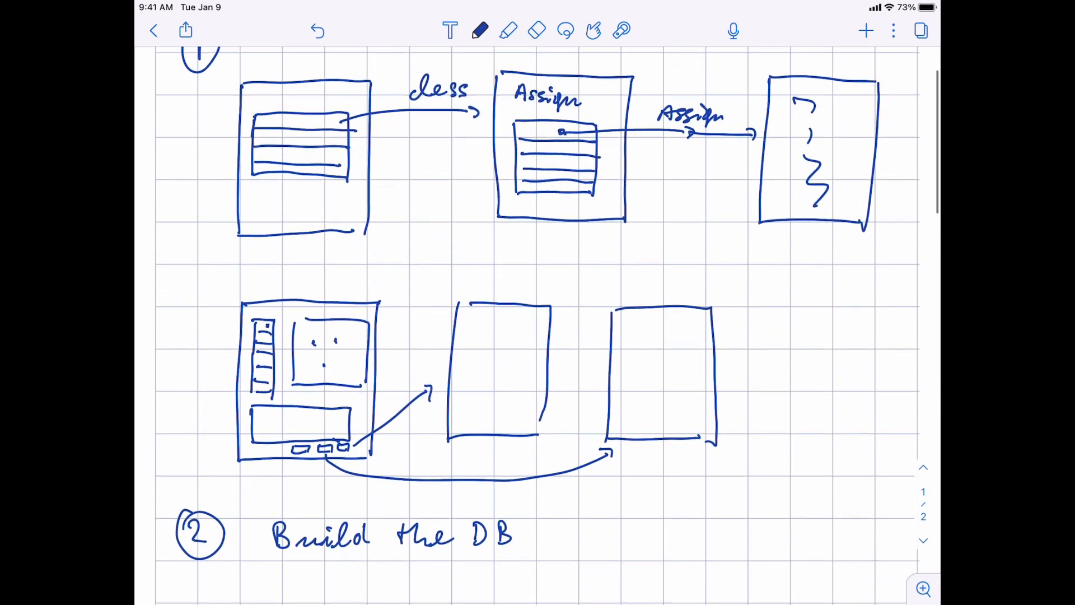
scroll(down, 3)
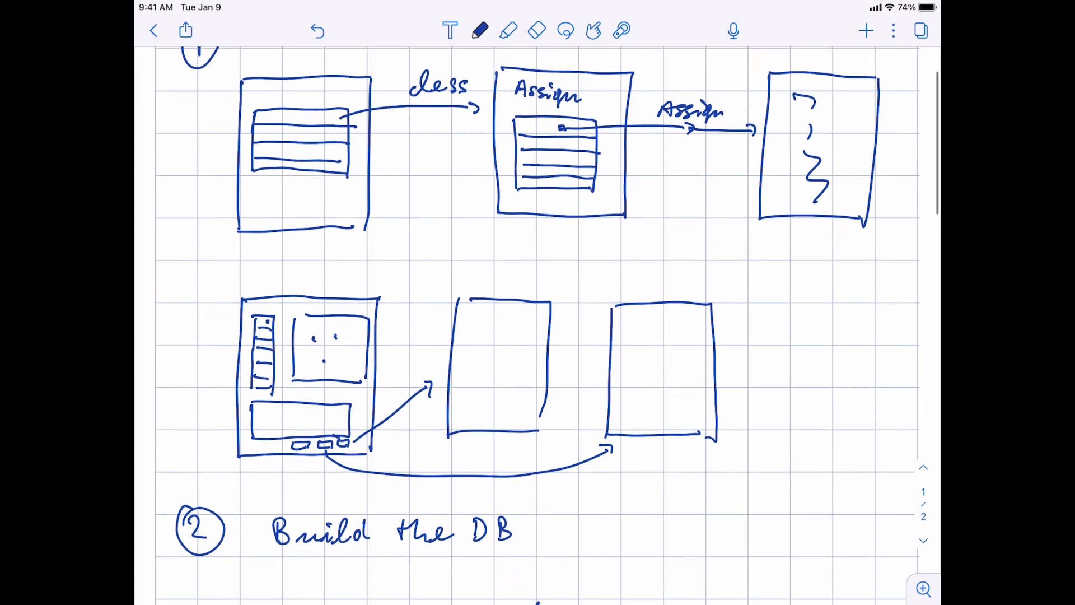
scroll(down, 3)
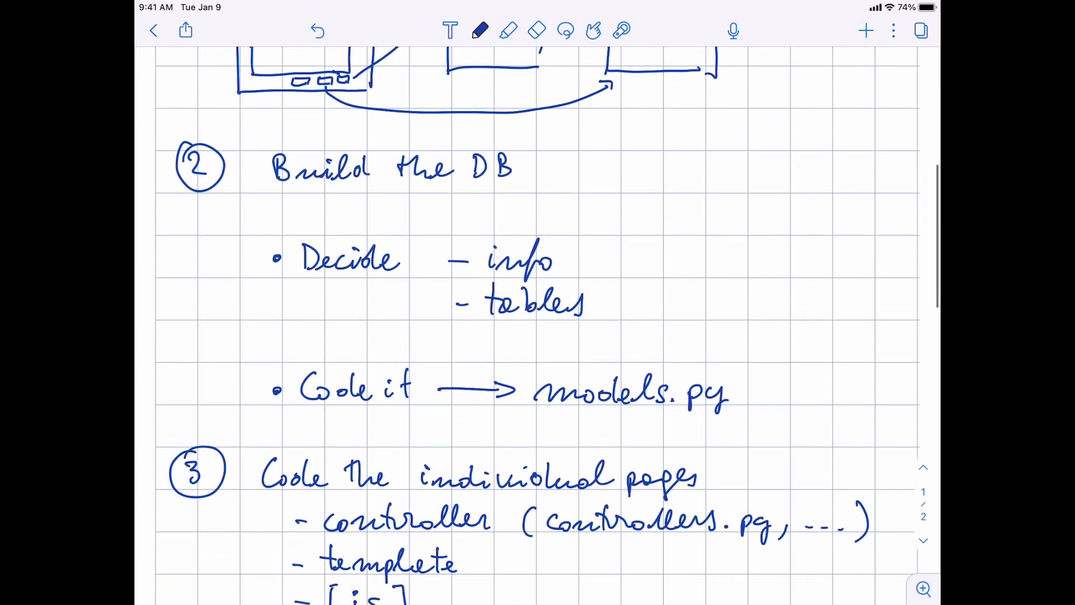
scroll(down, 3)
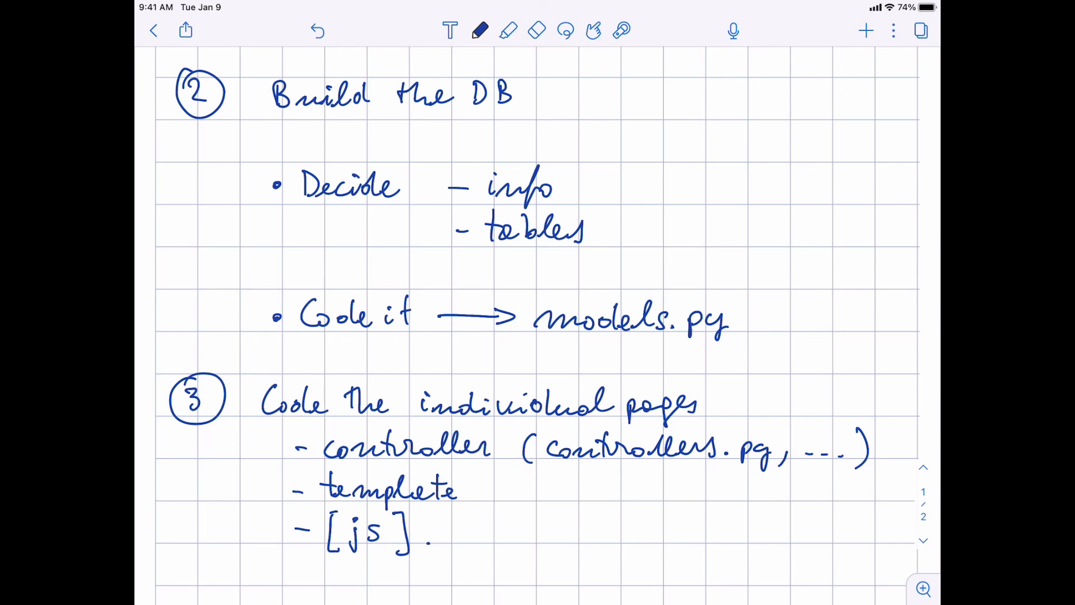
scroll(down, 3)
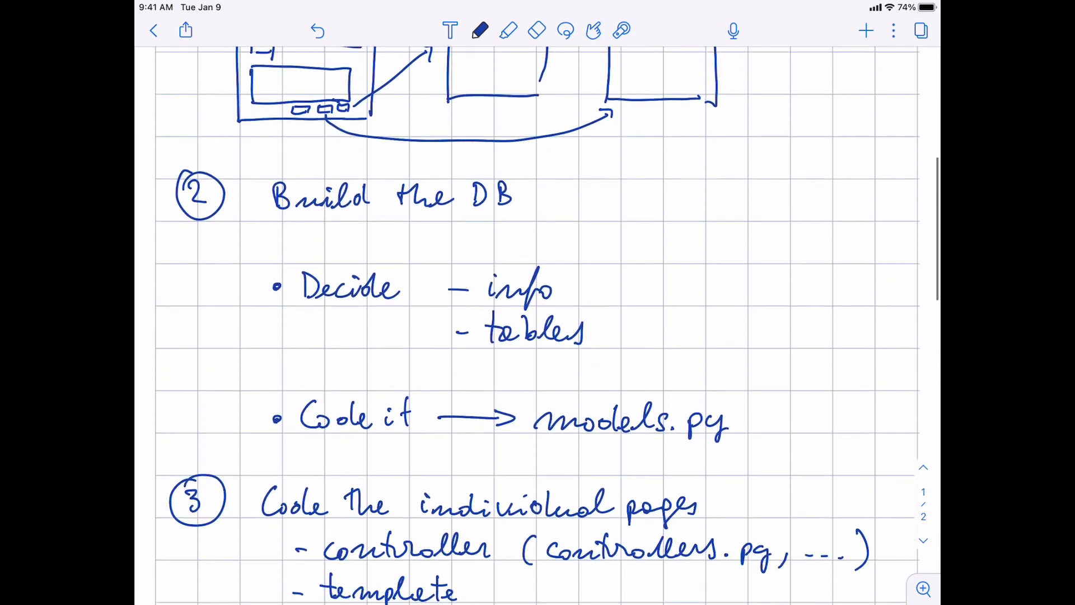
scroll(down, 3)
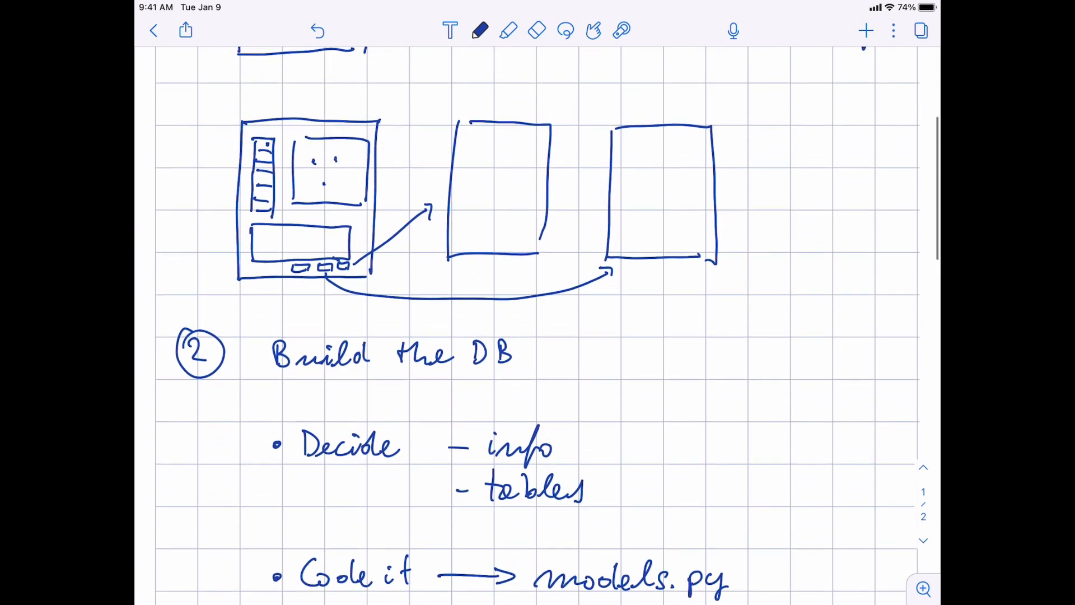
scroll(down, 3)
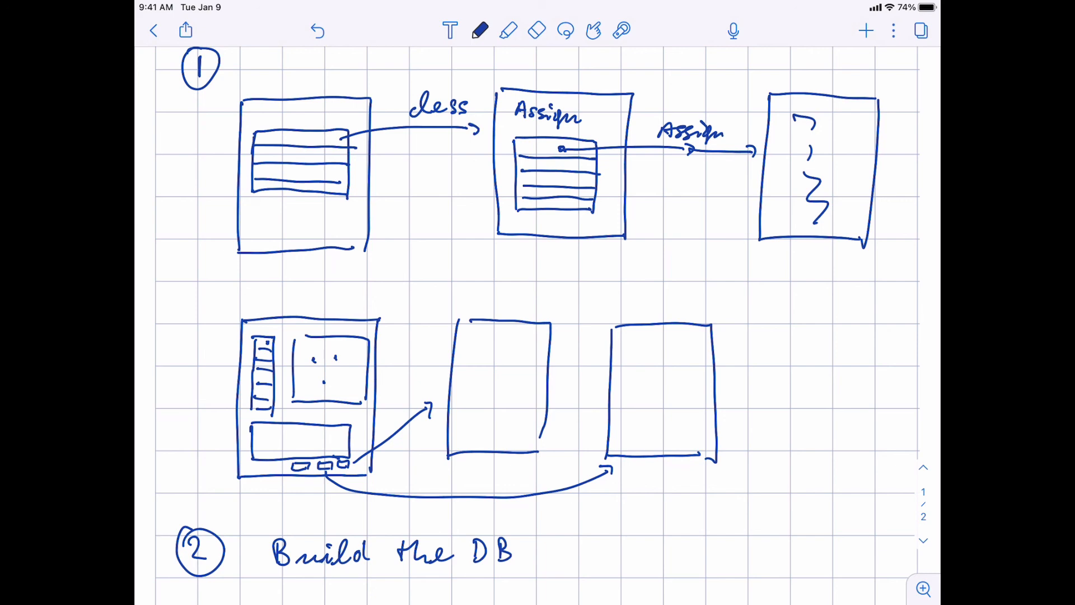
scroll(down, 3)
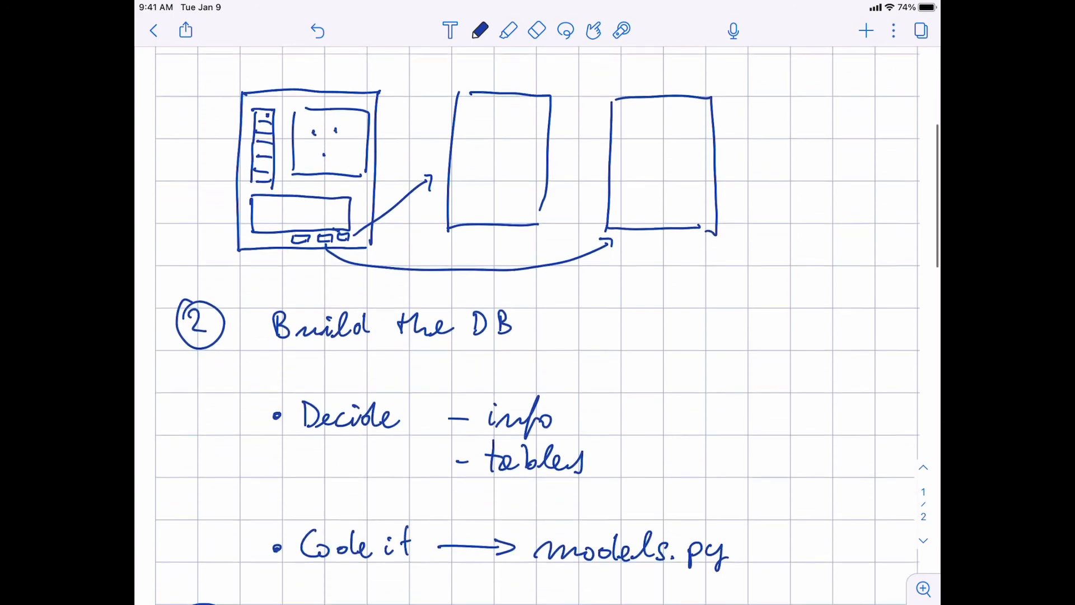
scroll(down, 3)
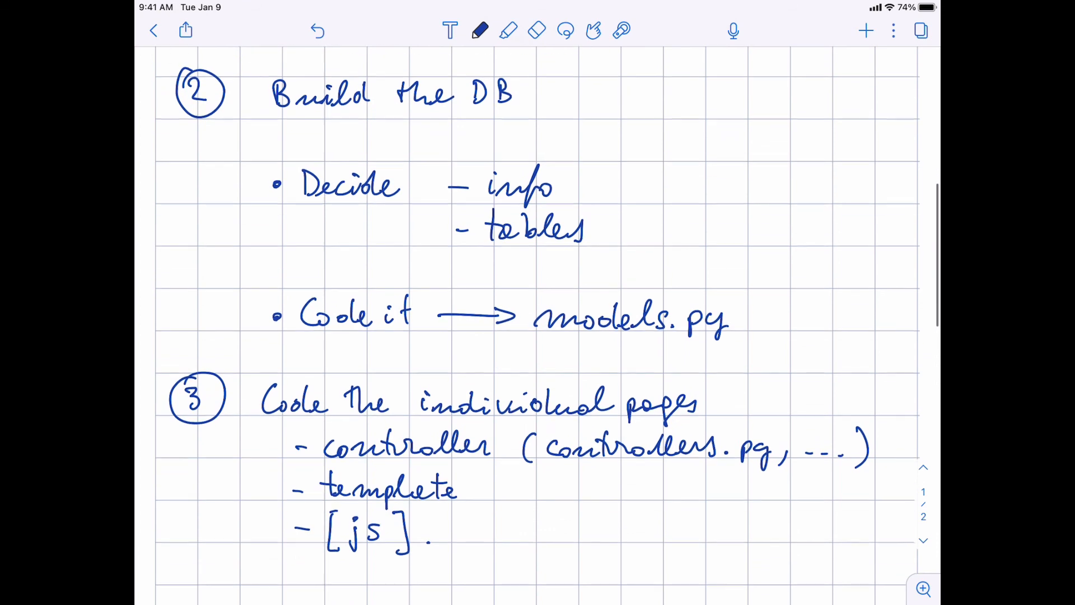